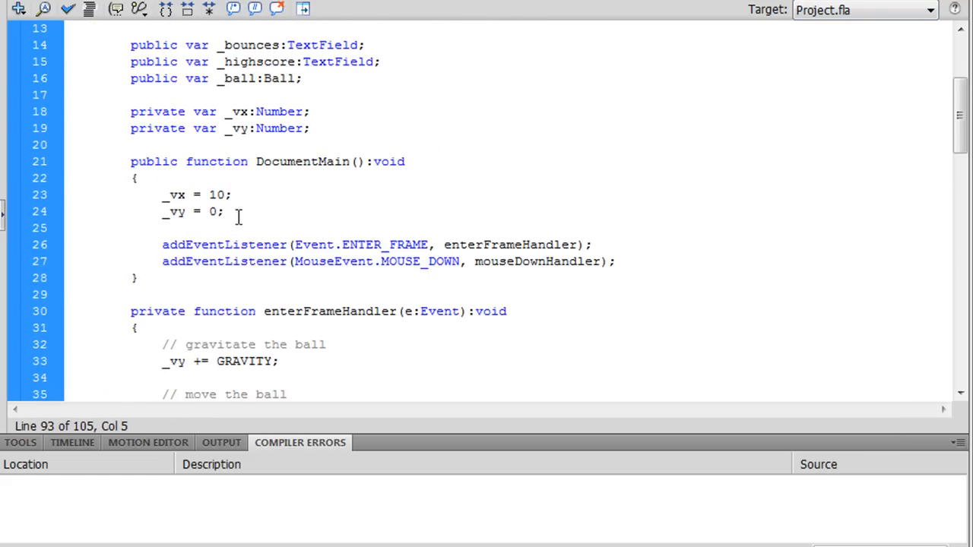
Write the _ball.buttonMode line in the DocumentMain constructor before the listeners
text(_ball.buttonM)
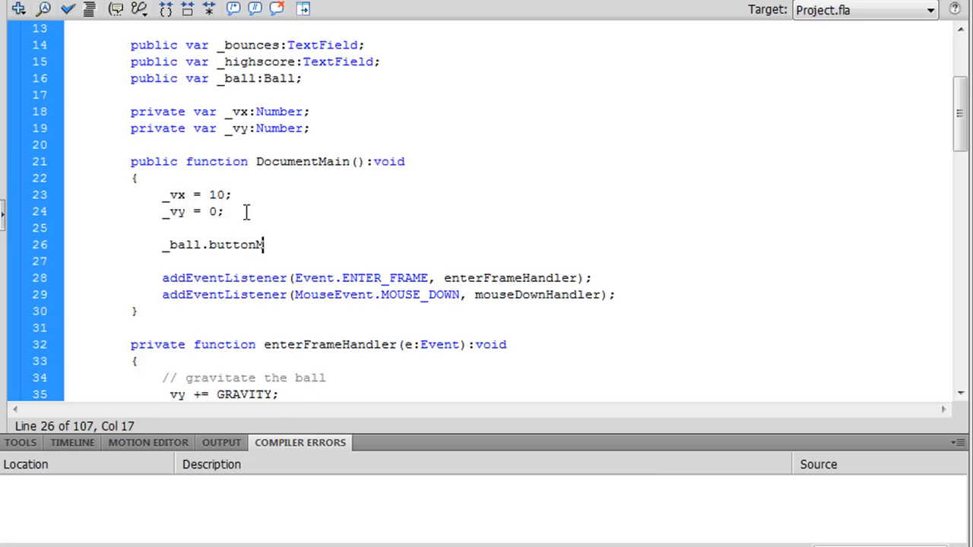
text(ode)
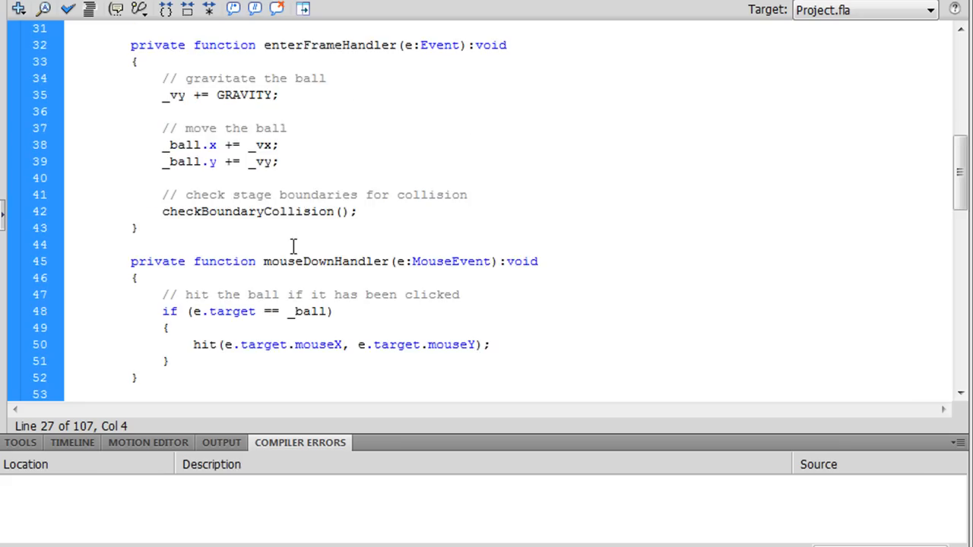
scroll(down, 3)
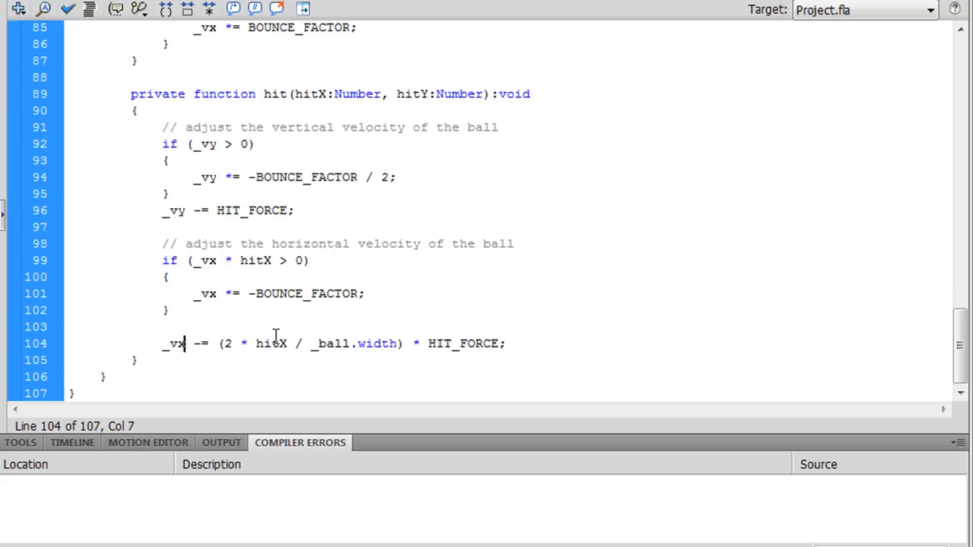
double_click(173, 344)
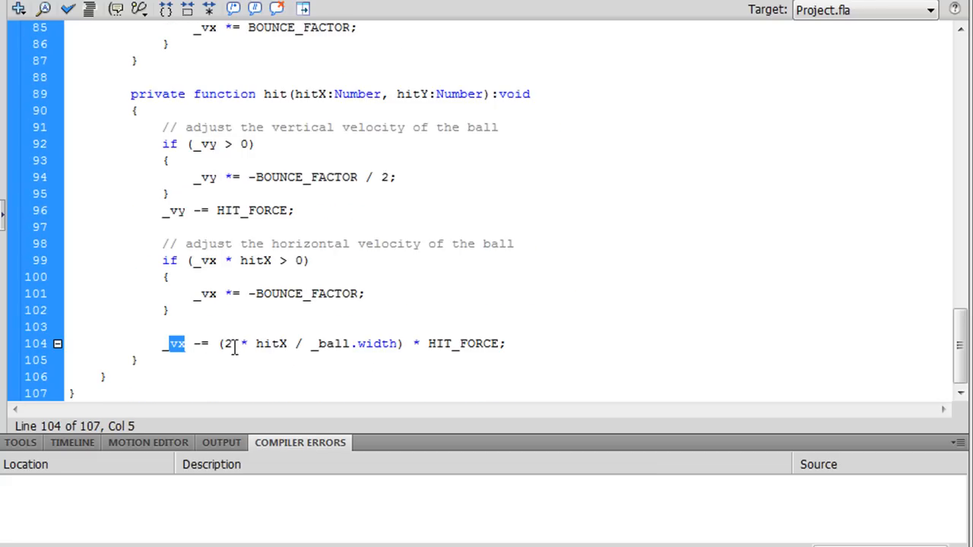
double_click(271, 343)
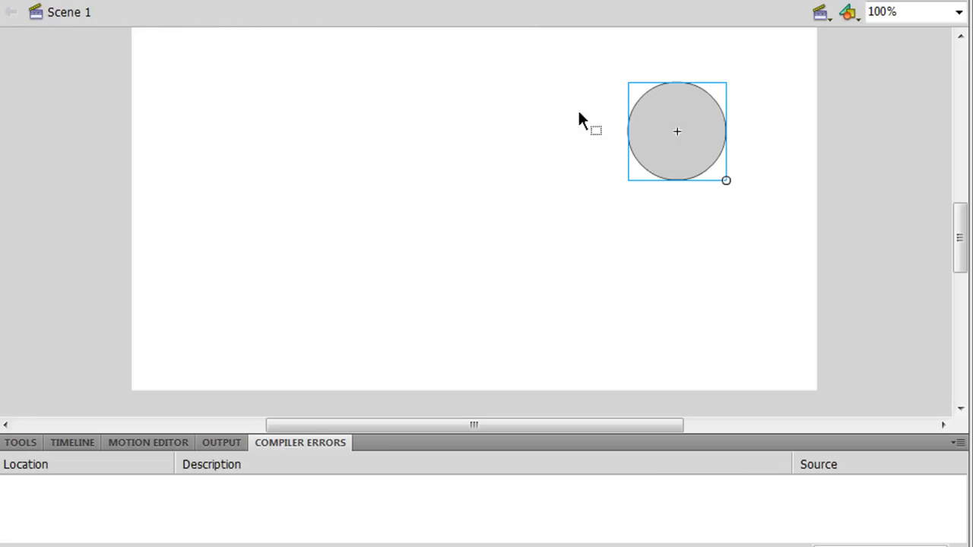
Drag the ball movie clip from the right side to the upper-left of the stage
drag(676, 131, 322, 131)
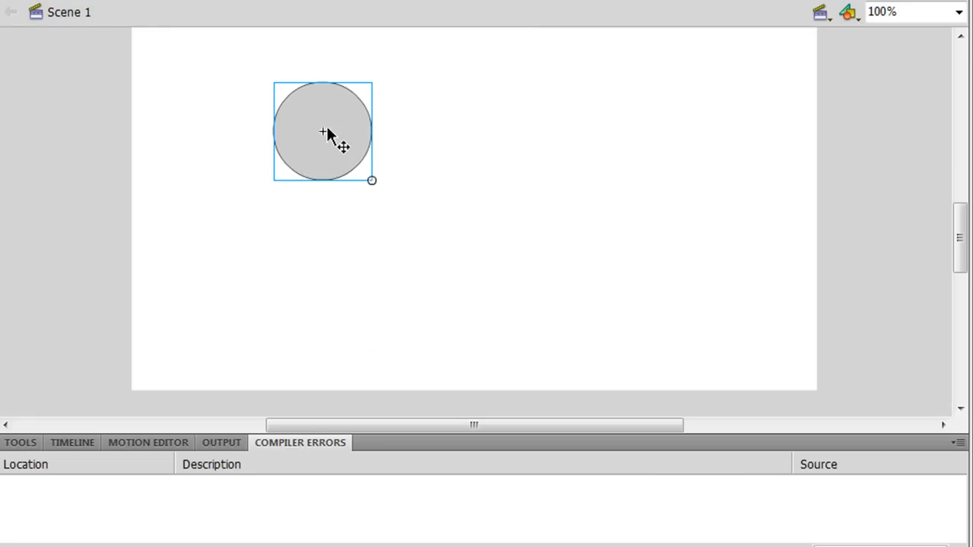
mouse_move(338, 140)
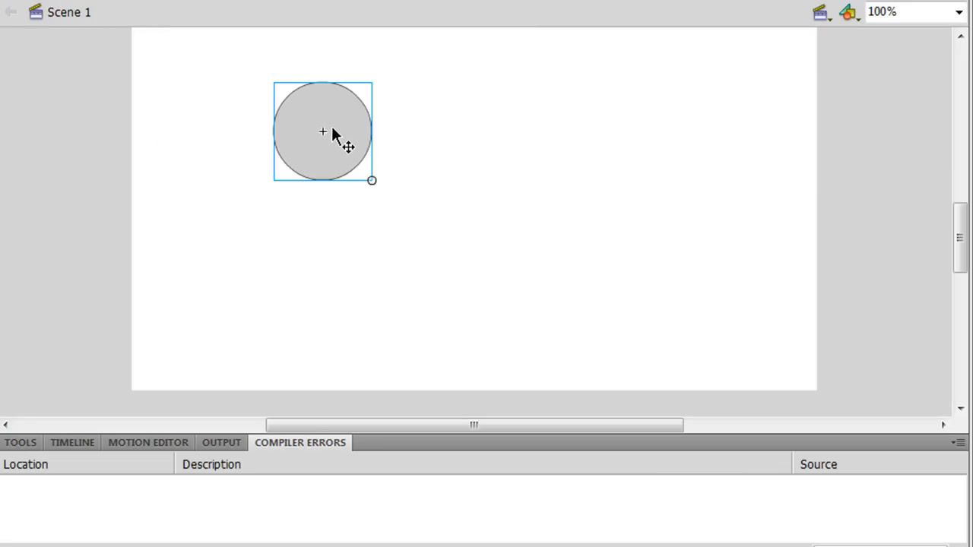
mouse_move(336, 94)
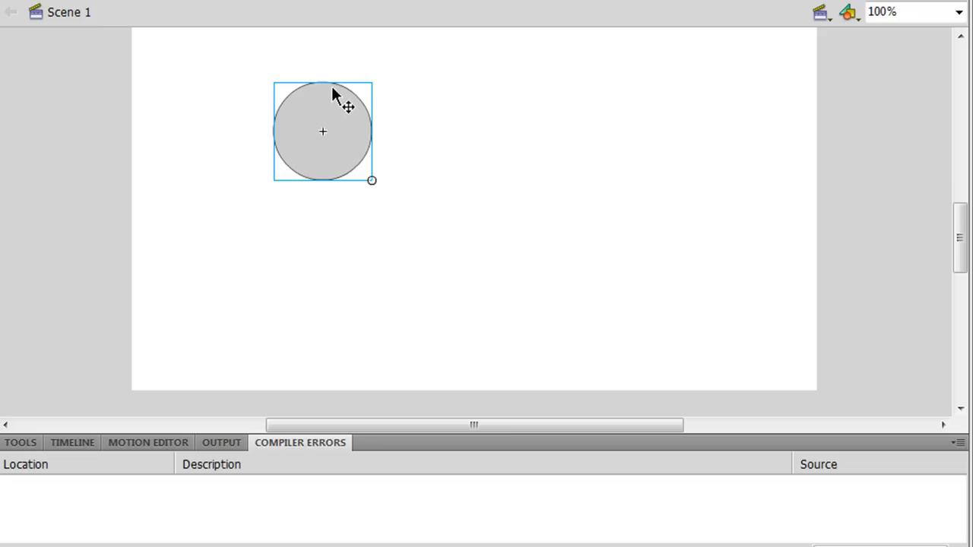
mouse_move(334, 182)
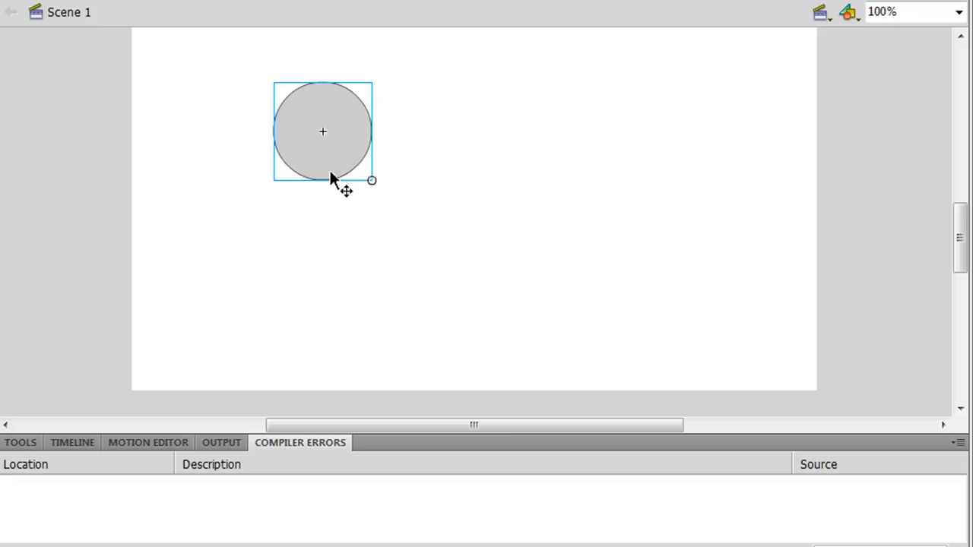
mouse_move(377, 143)
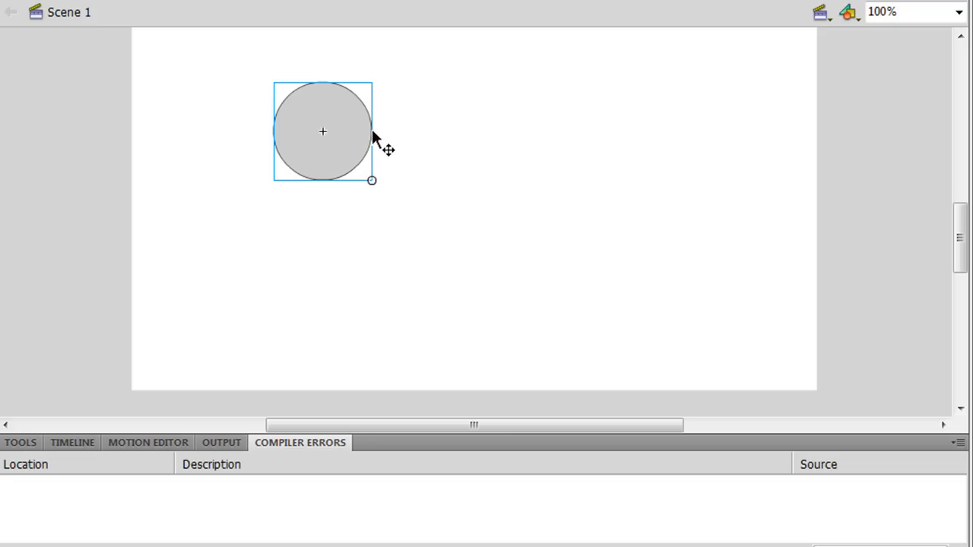
mouse_move(383, 152)
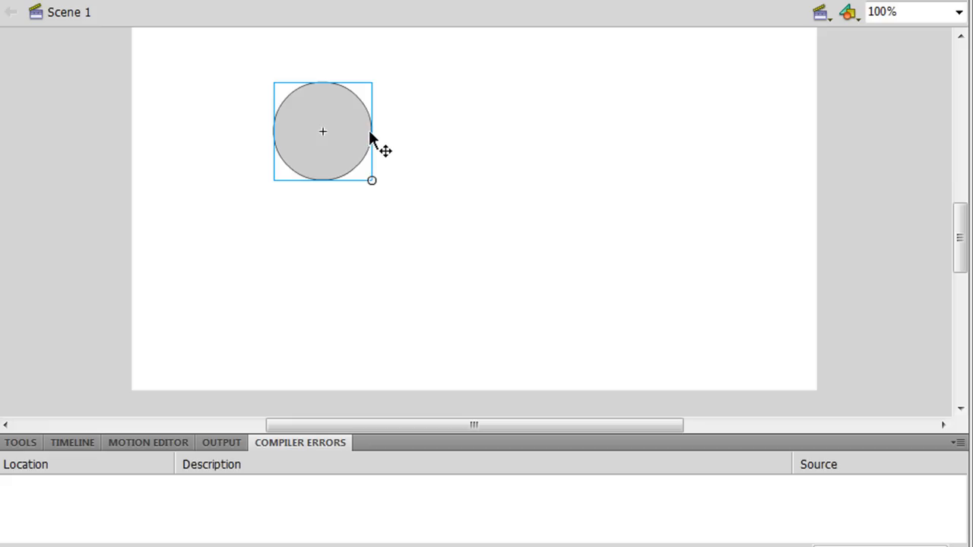
mouse_move(377, 144)
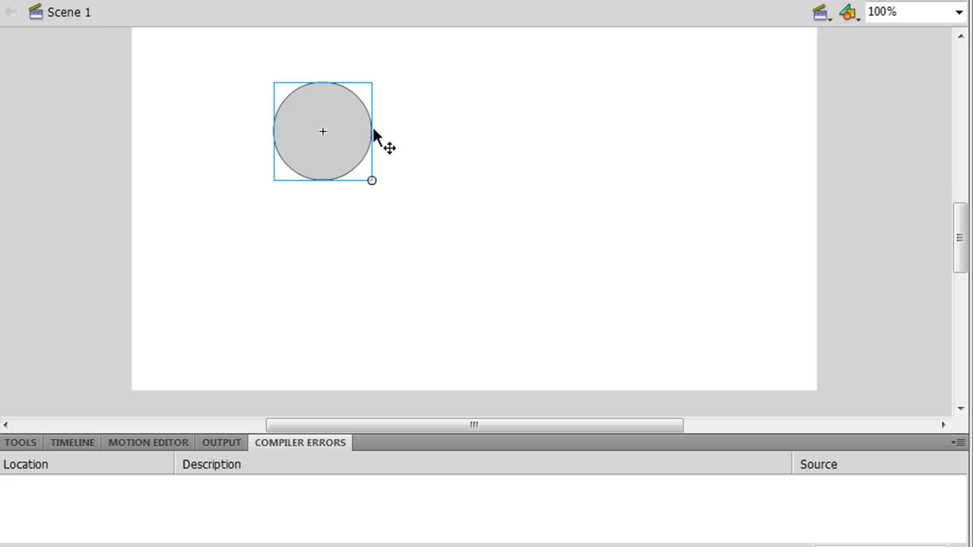
mouse_move(377, 140)
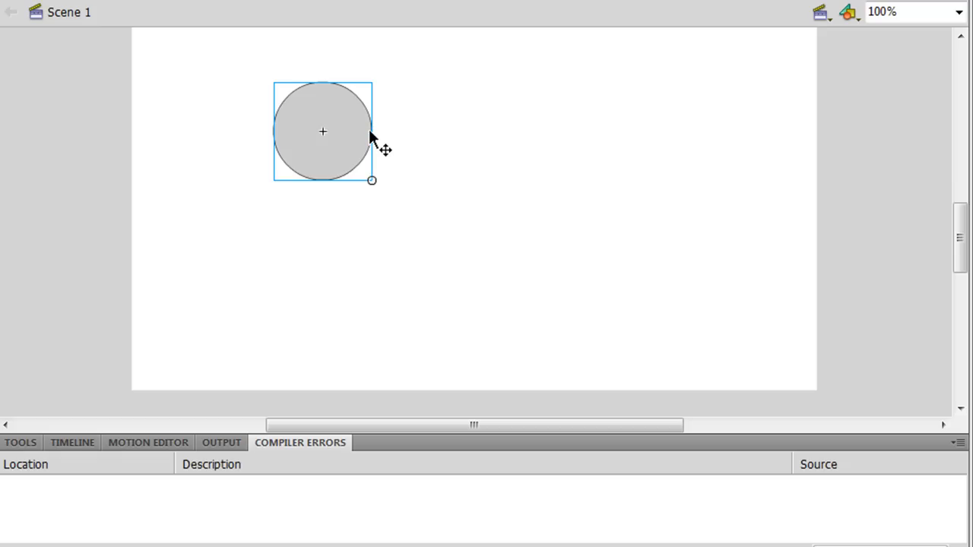
mouse_move(374, 134)
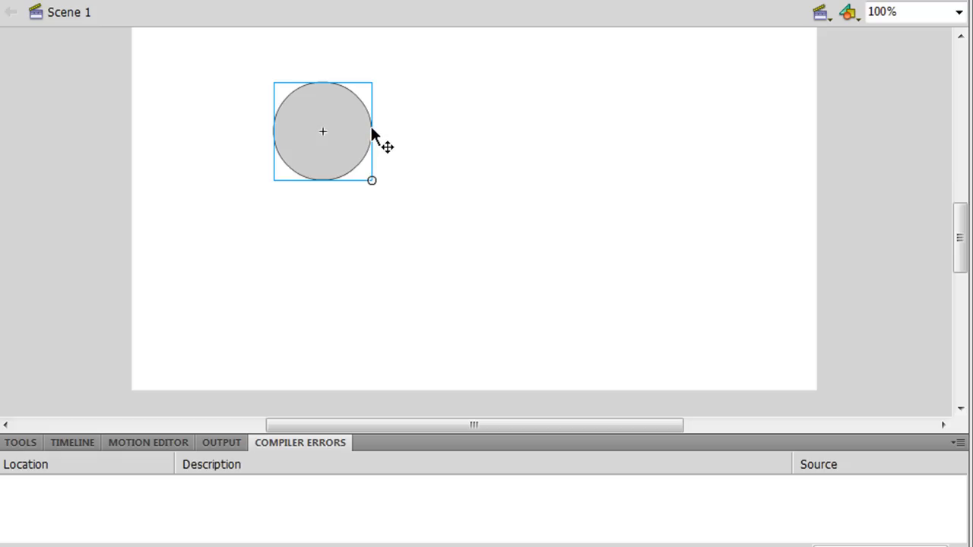
mouse_move(371, 144)
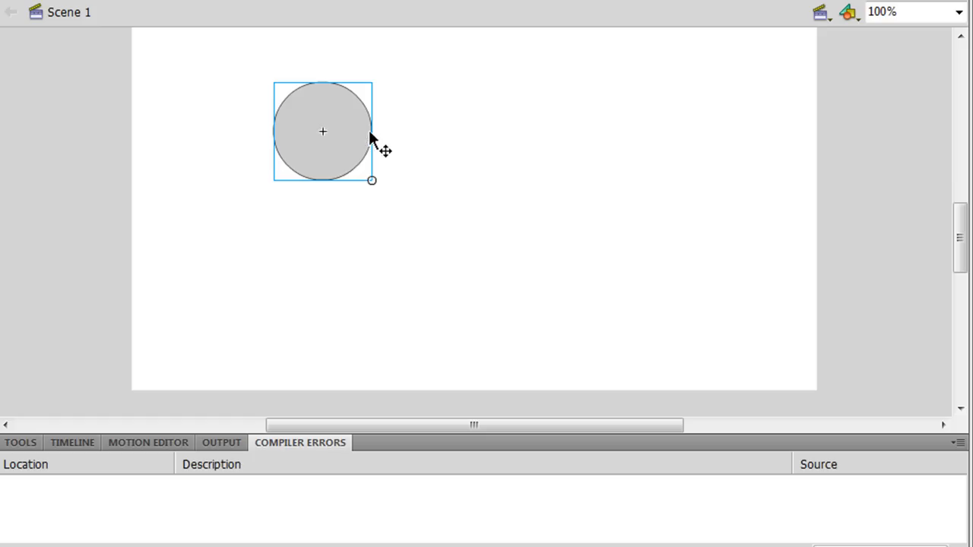
mouse_move(376, 144)
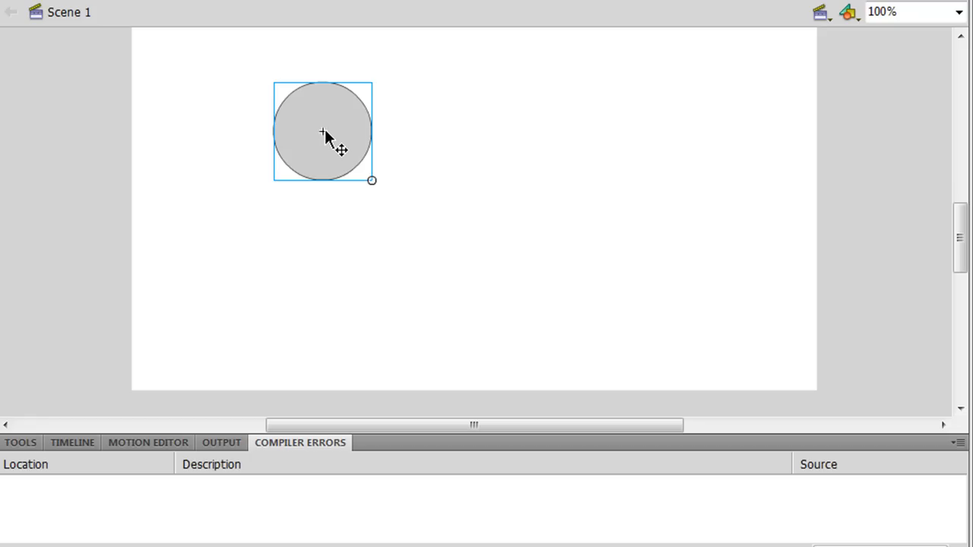
mouse_move(326, 136)
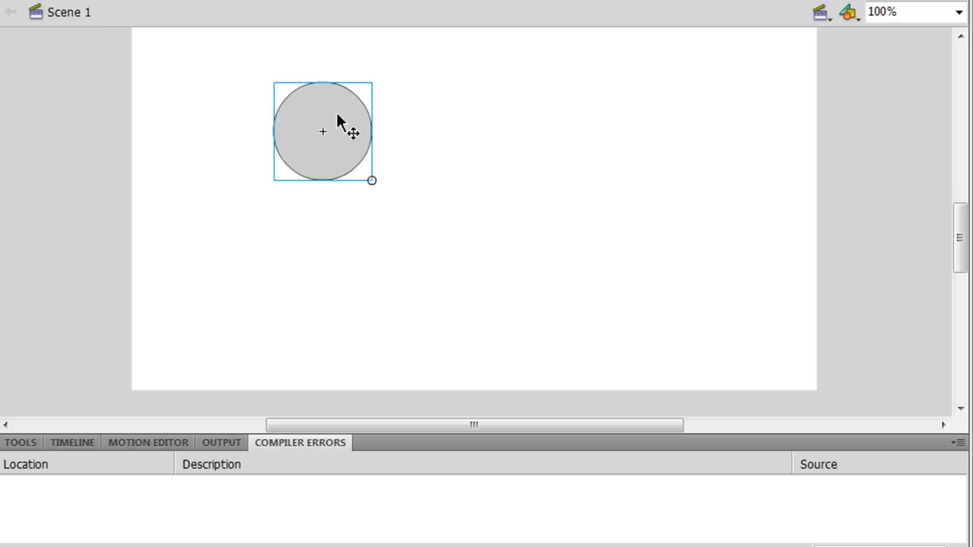
mouse_move(353, 145)
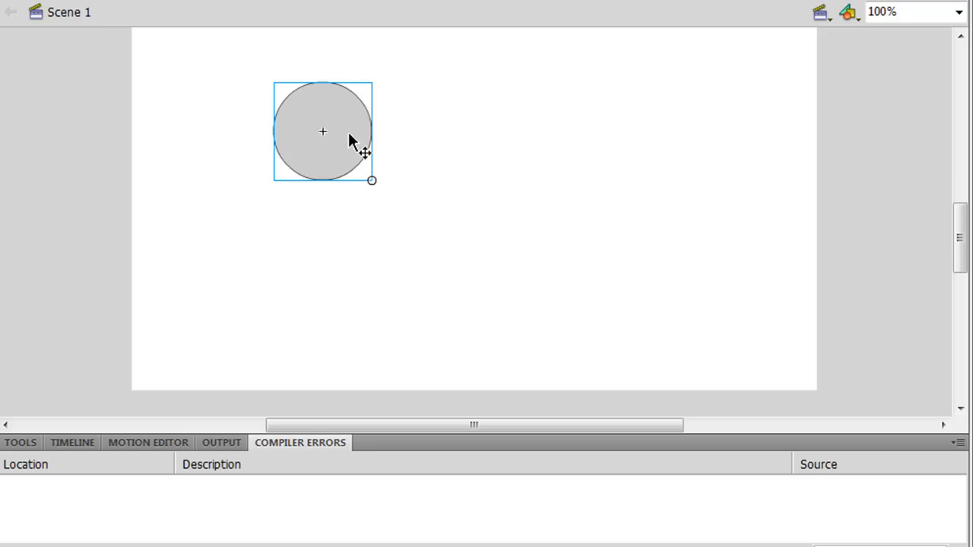
mouse_move(350, 138)
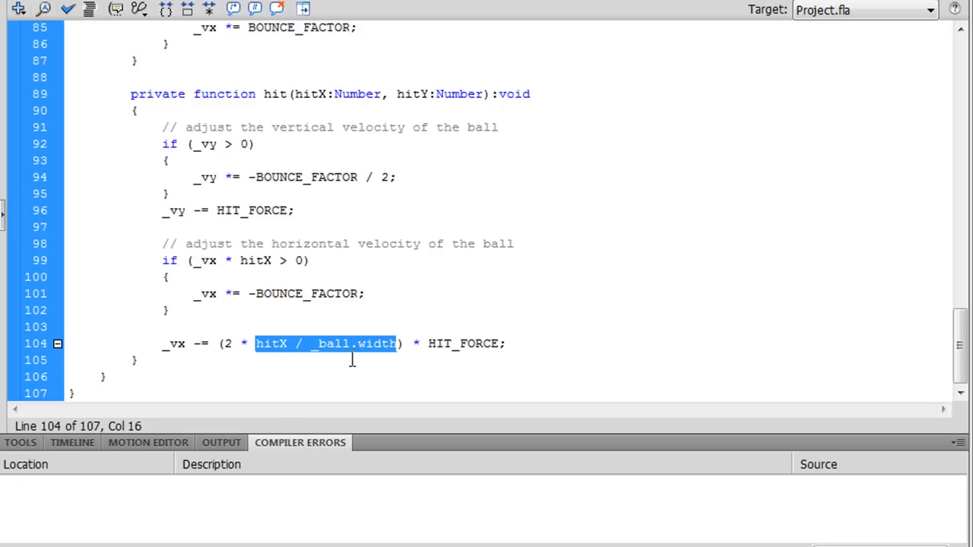
mouse_move(426, 344)
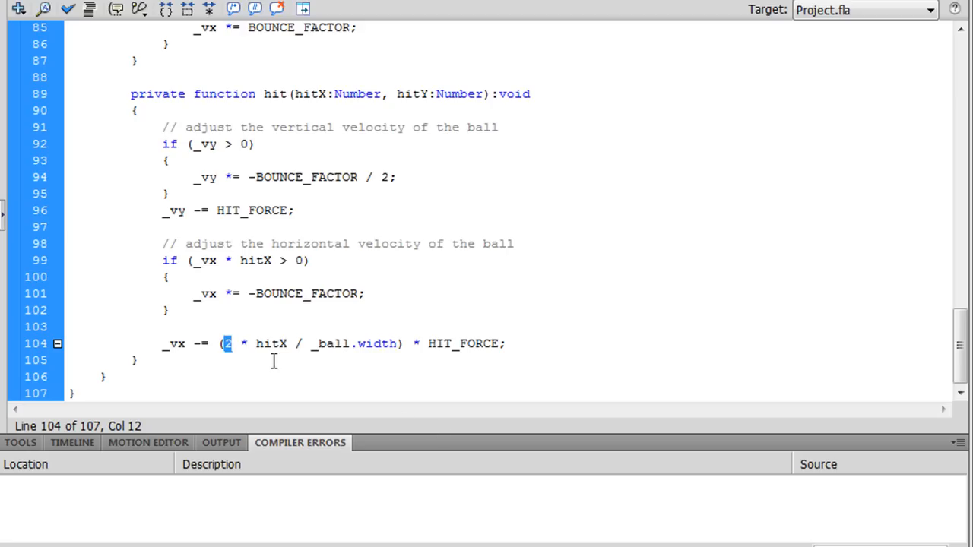
Insert blank lines at the top of hit() above the _vx velocity formula
double_click(464, 343)
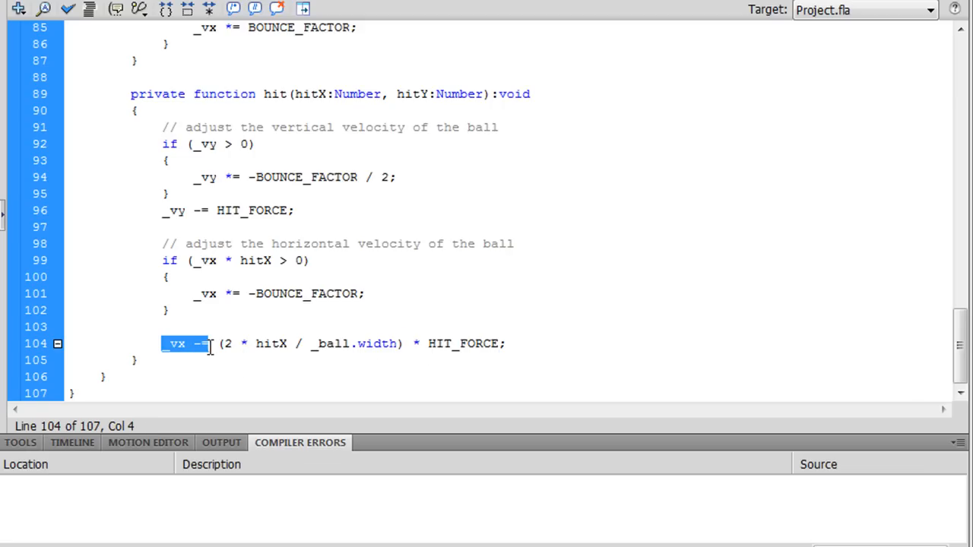
click(529, 318)
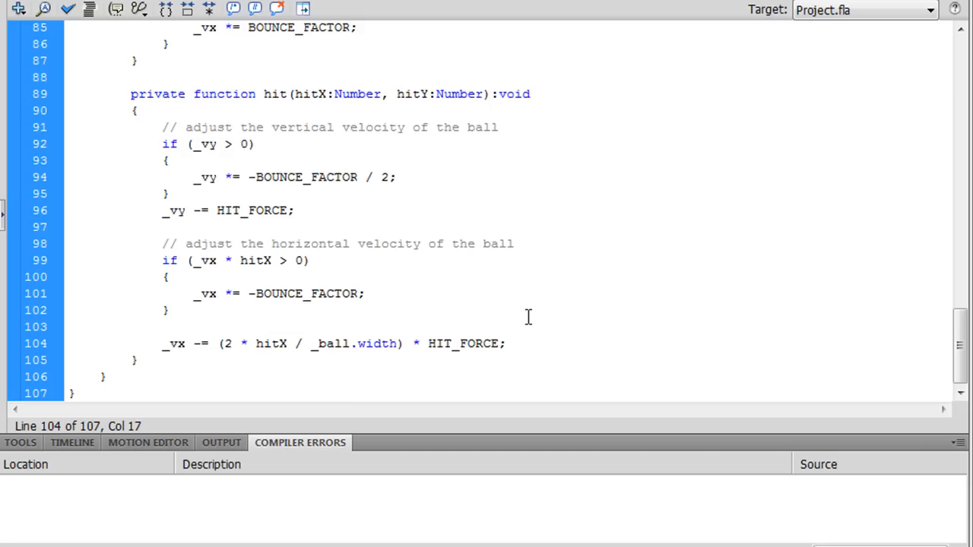
click(260, 343)
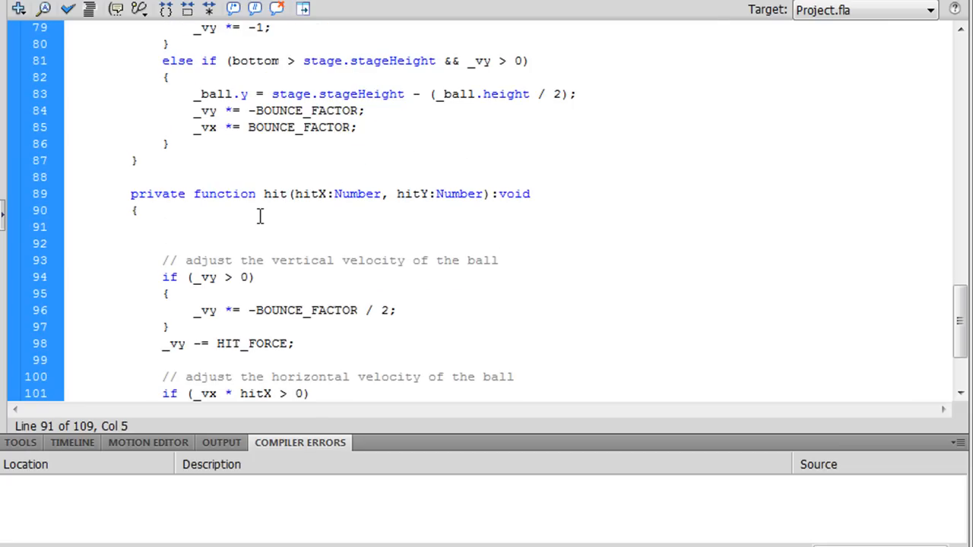
Under an '// increment bounces' comment write _bounces.text = _bounces.text + 1
text(//)
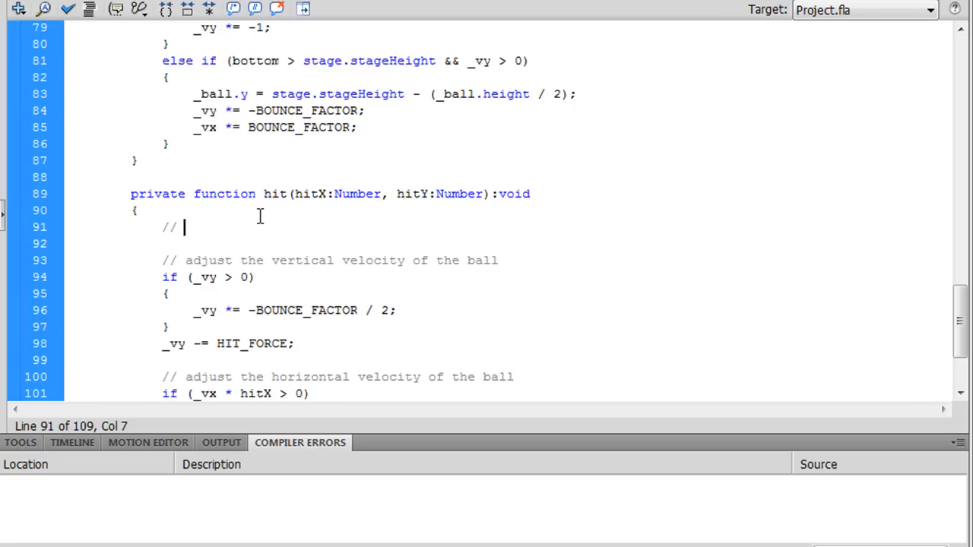
text(increment bounces)
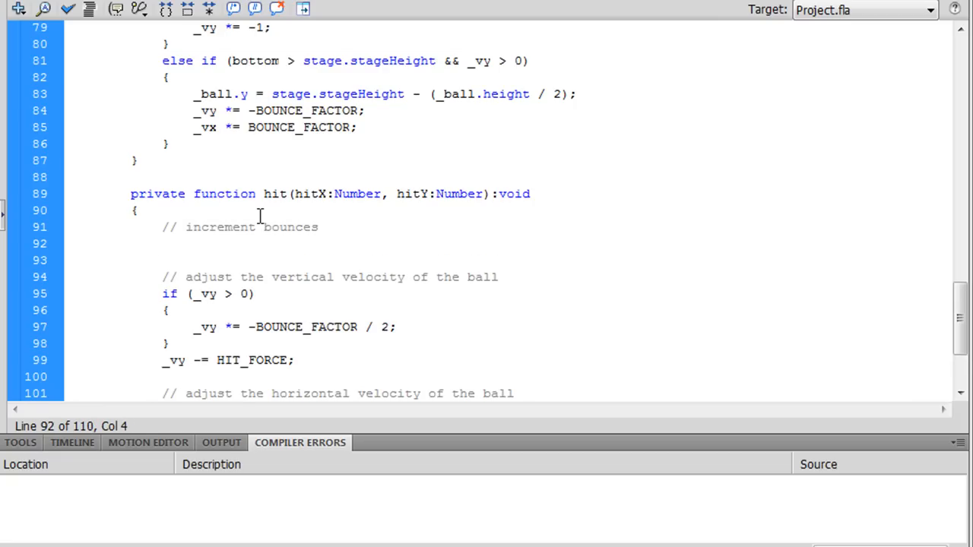
click(161, 243)
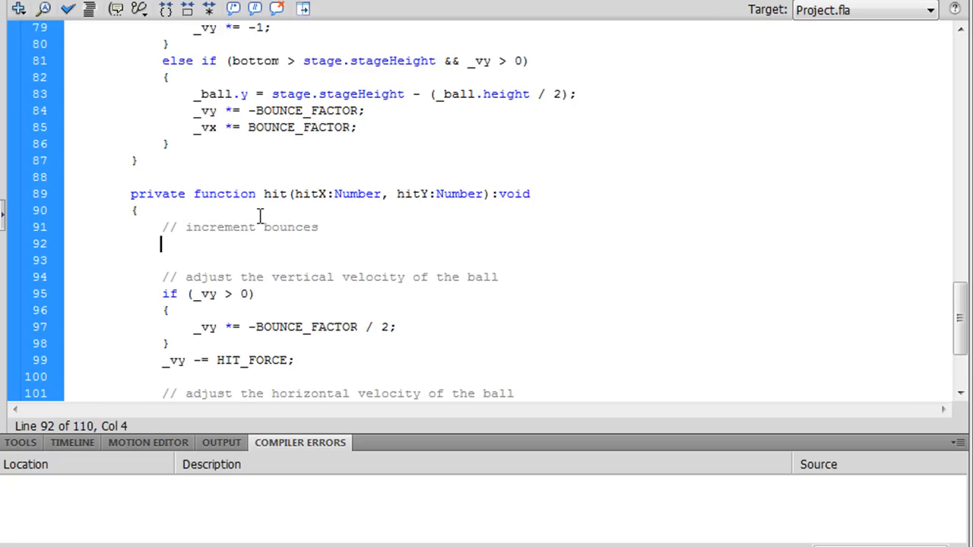
text(_bou)
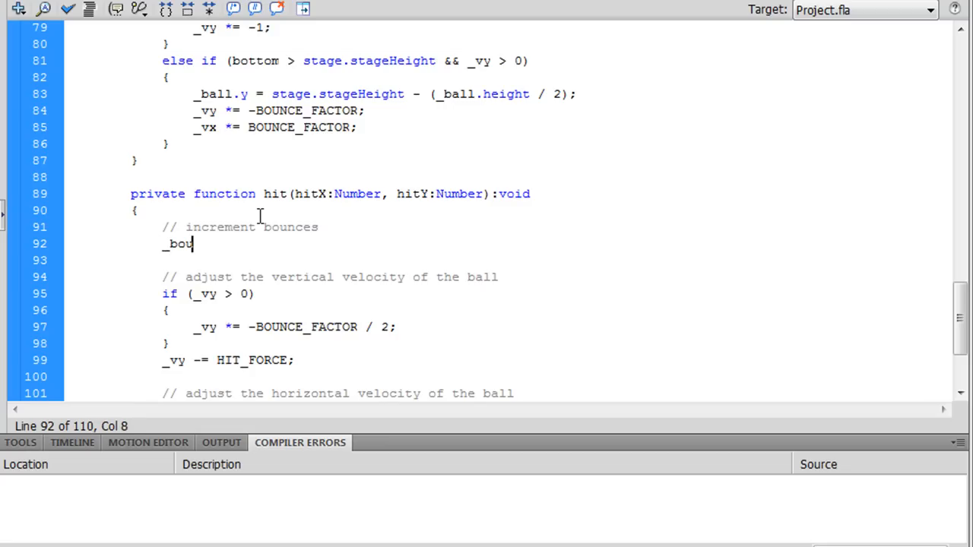
text(nces)
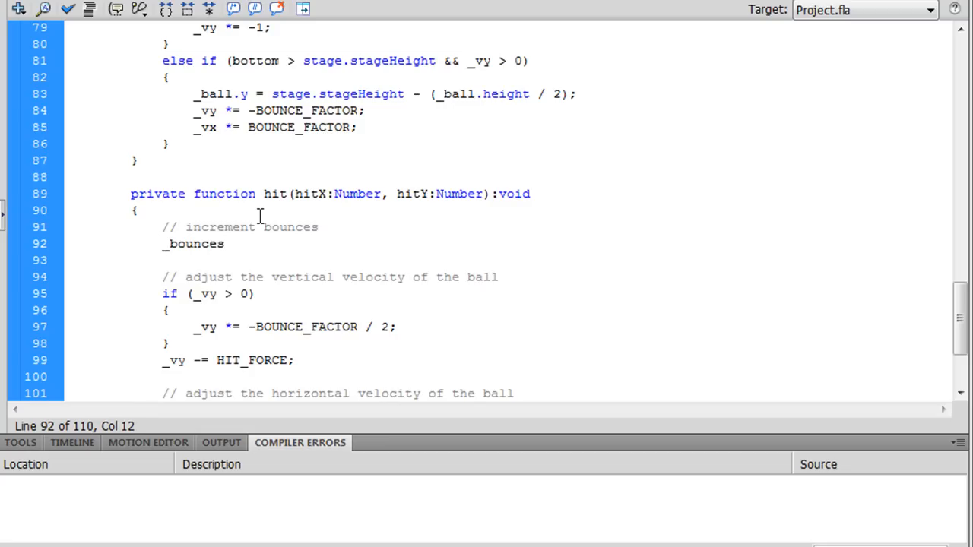
text(.text =)
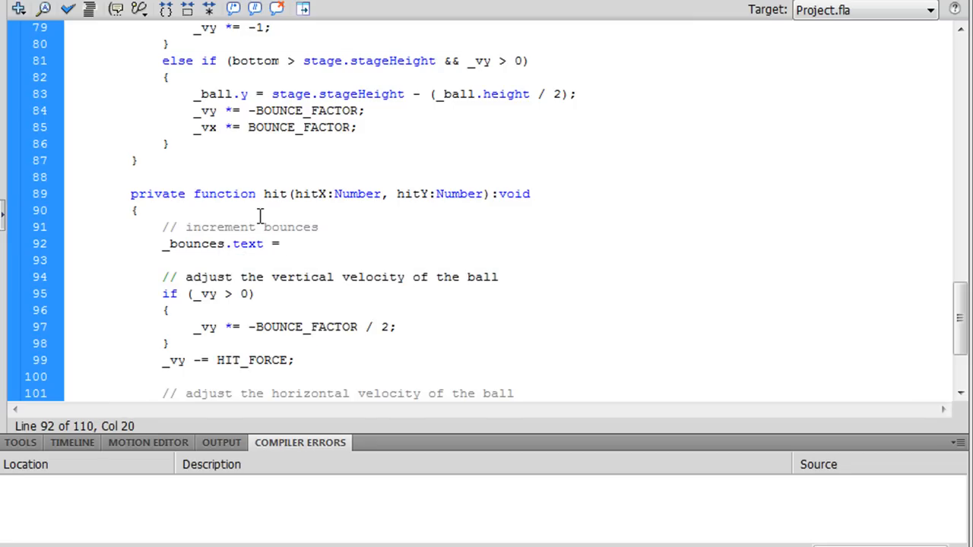
text(_)
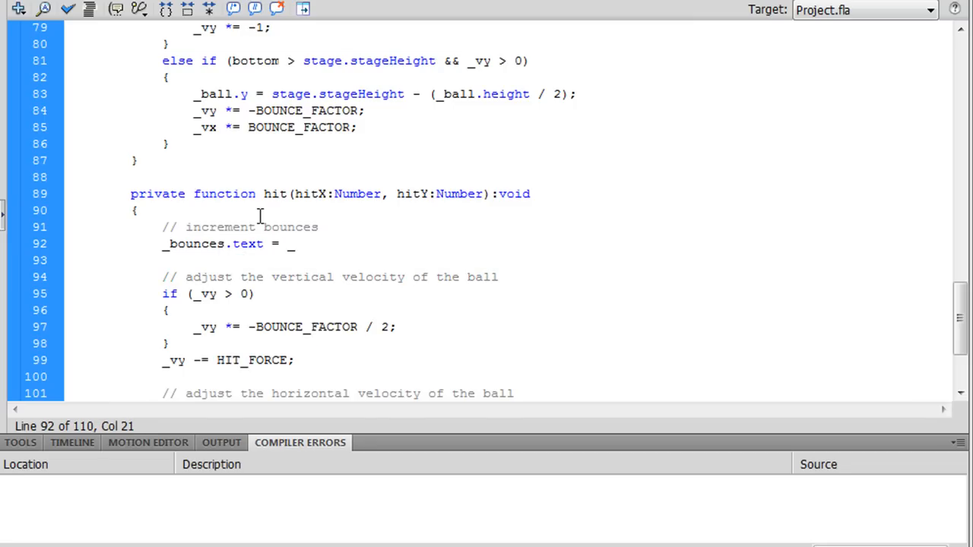
text(_bounces.text)
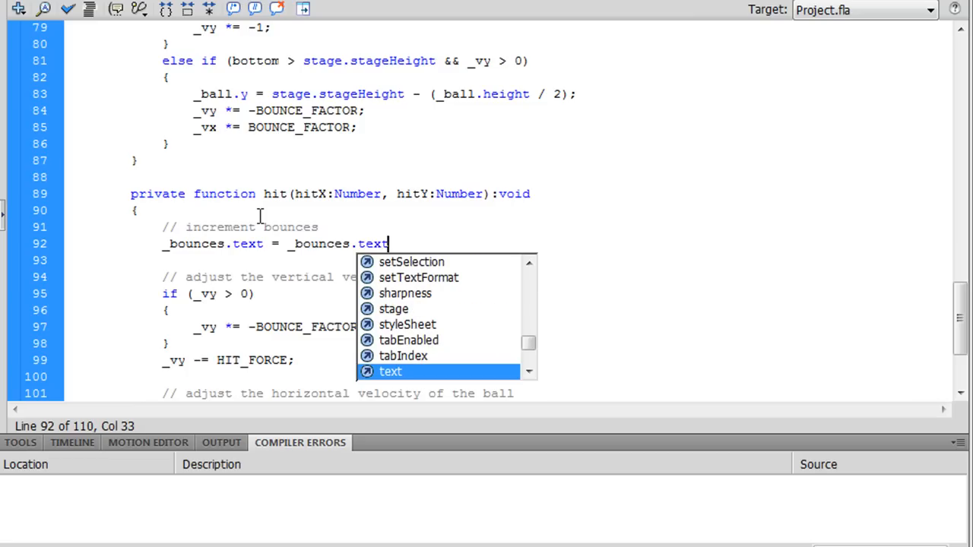
text(+ 1;)
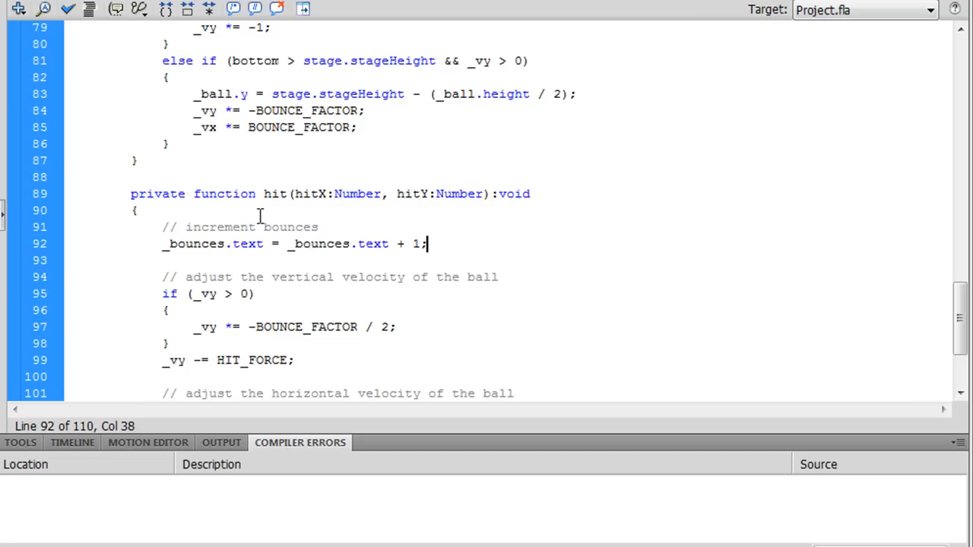
Wrap the right-hand _bounces.text in Number() so the count adds numerically
click(287, 243)
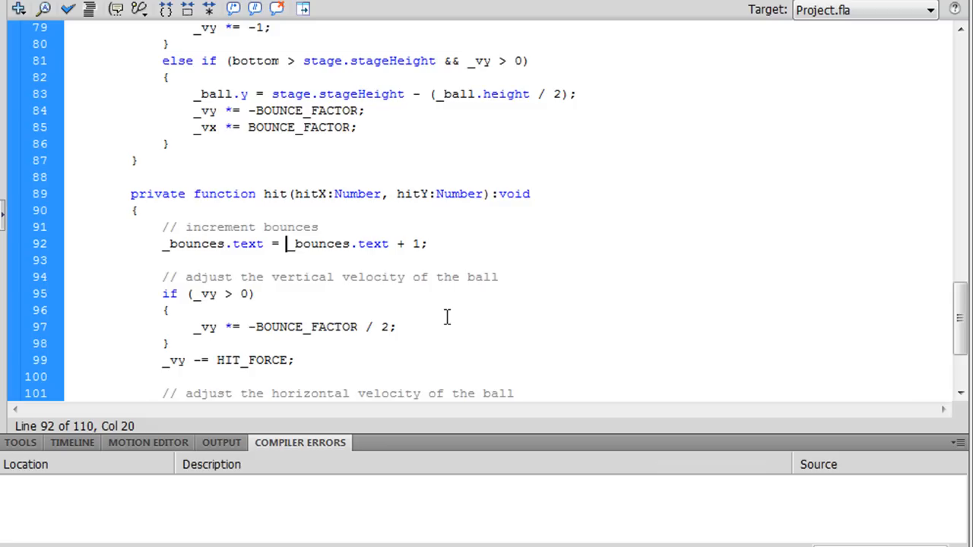
text(Number()
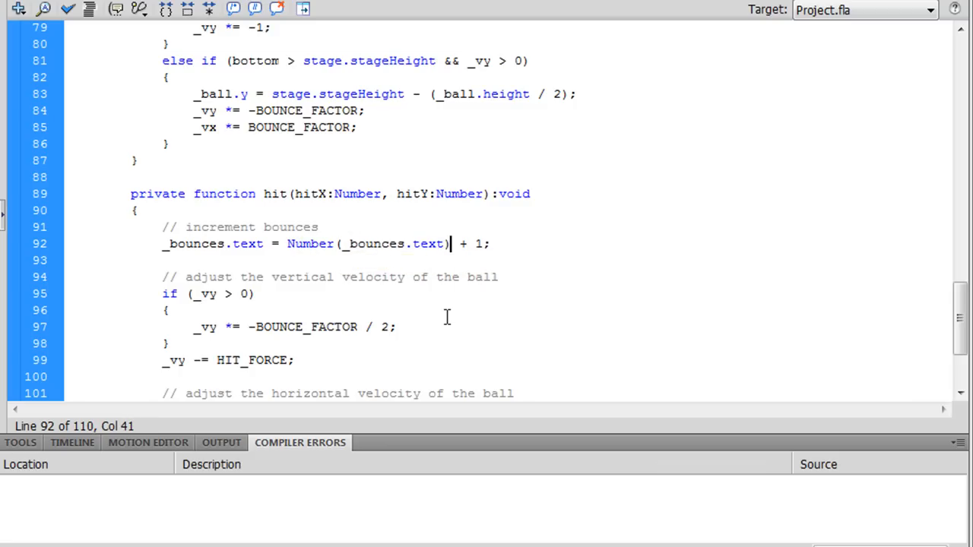
key(Left)
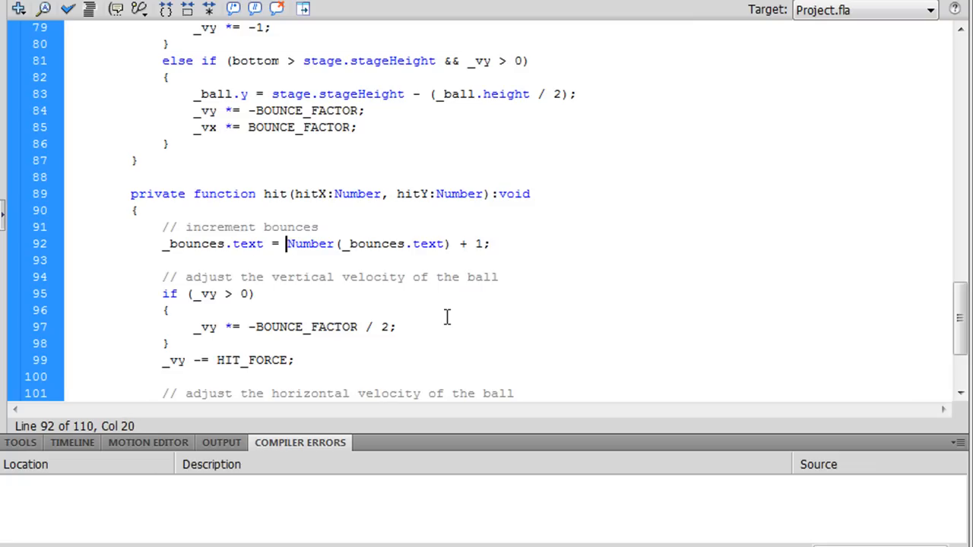
text(St)
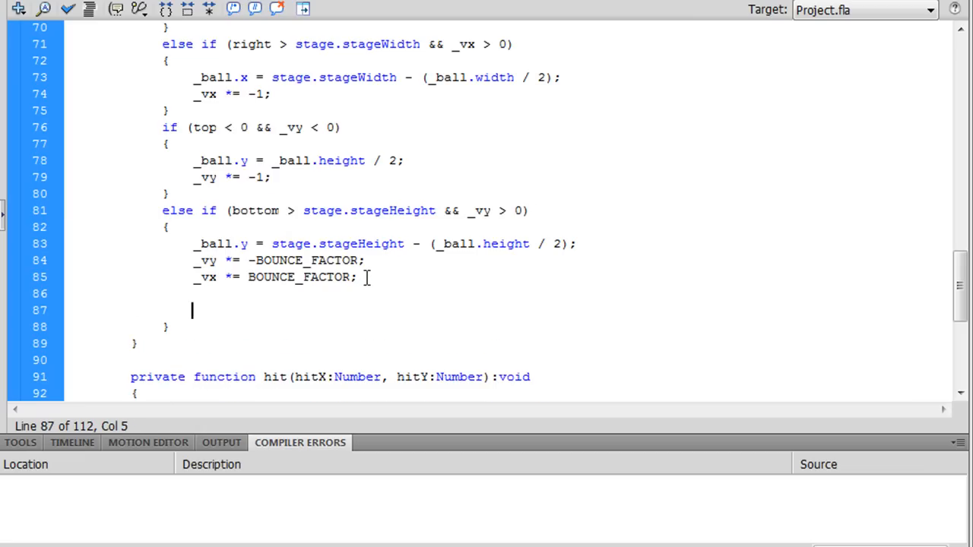
Add _bounces.text = "0"; in the bottom-collision block, quoting the zero to clear the type error
text(_baounce)
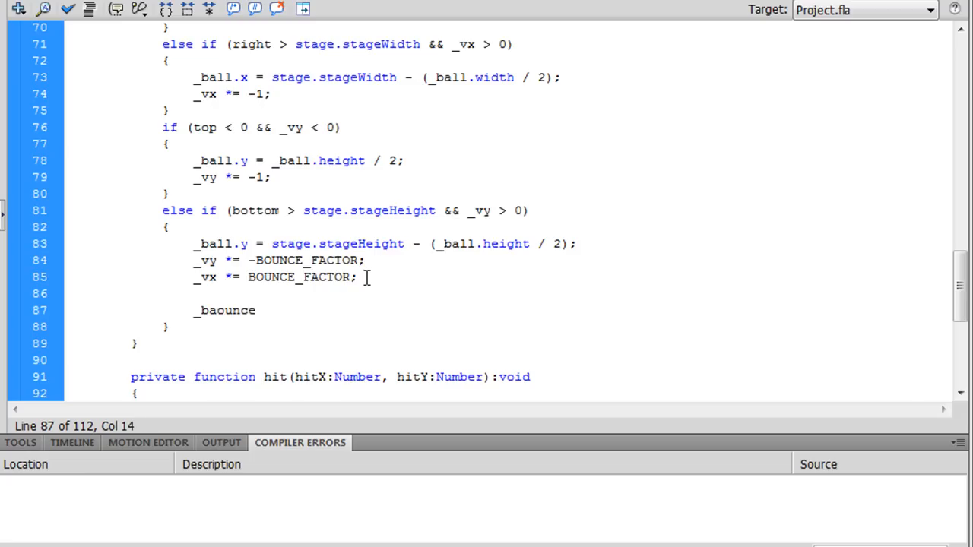
key(BackSpace)
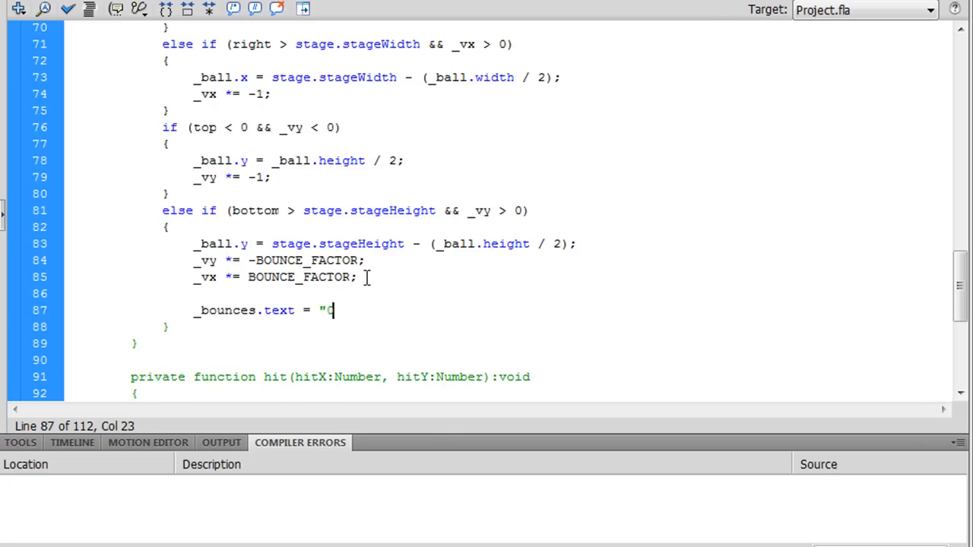
key(Backspace)
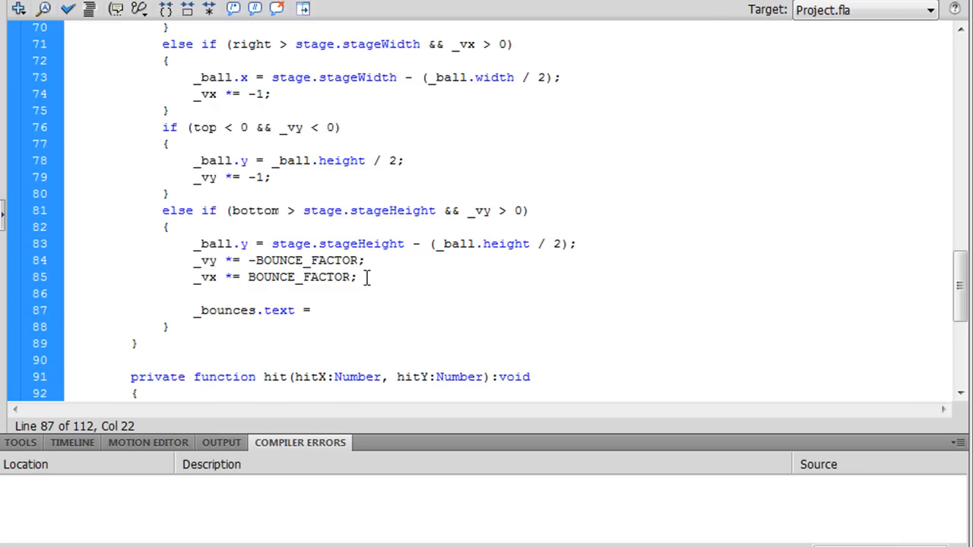
text(0;)
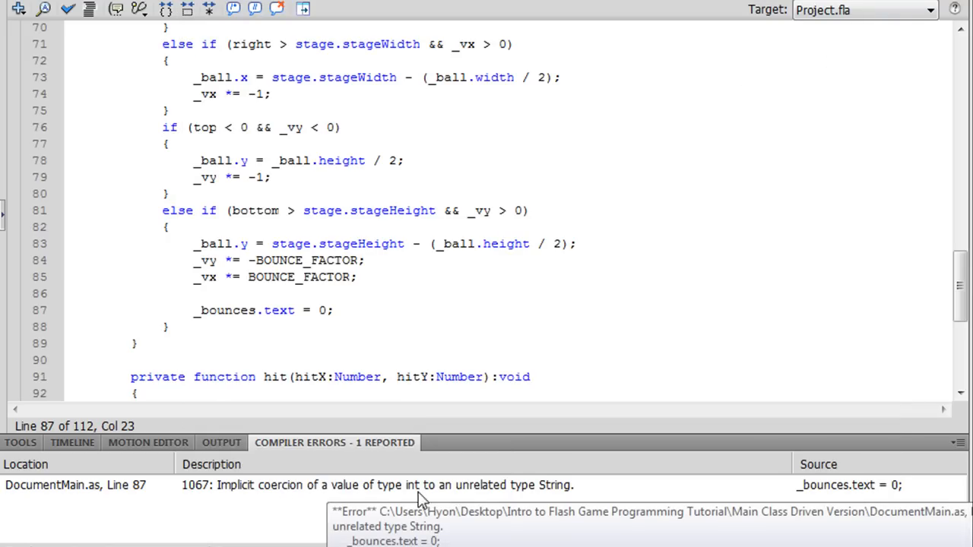
click(318, 310)
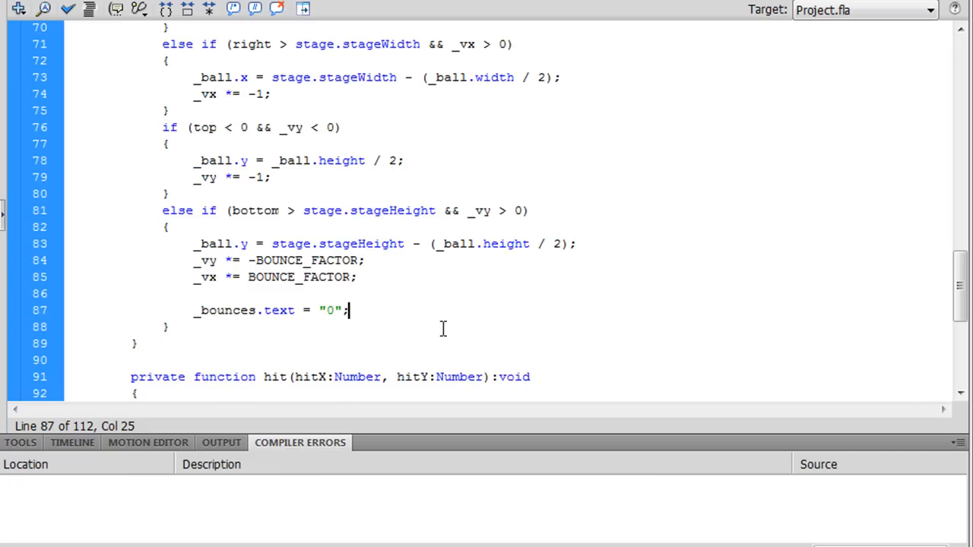
Write the condition if (Number(_bounces.text) > Number(_highscore.text))
text(if)
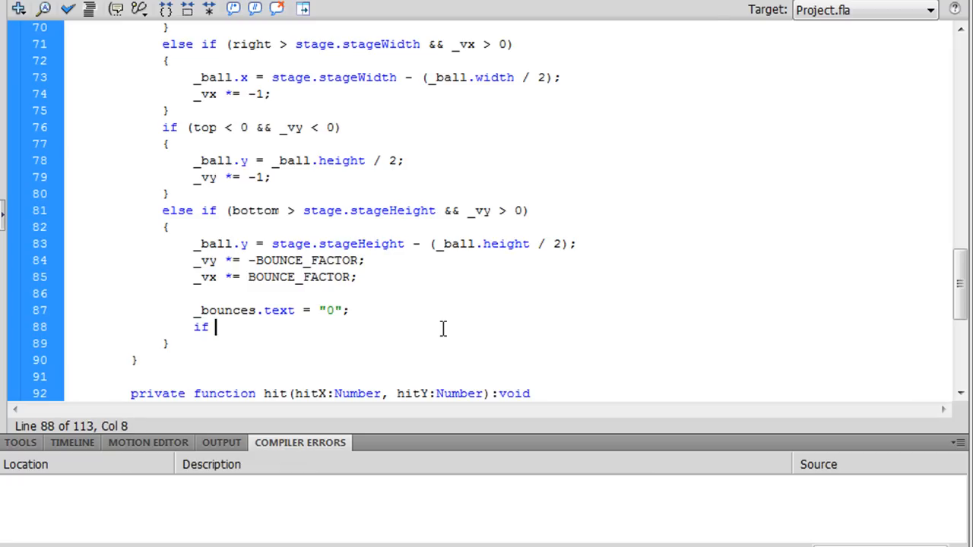
text((_bounces.text)
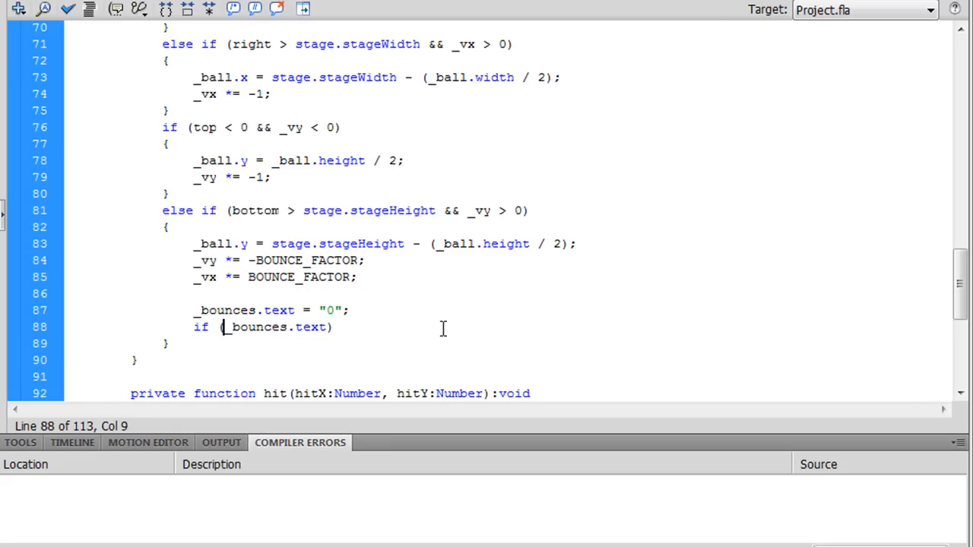
text(Number(bounces.text))
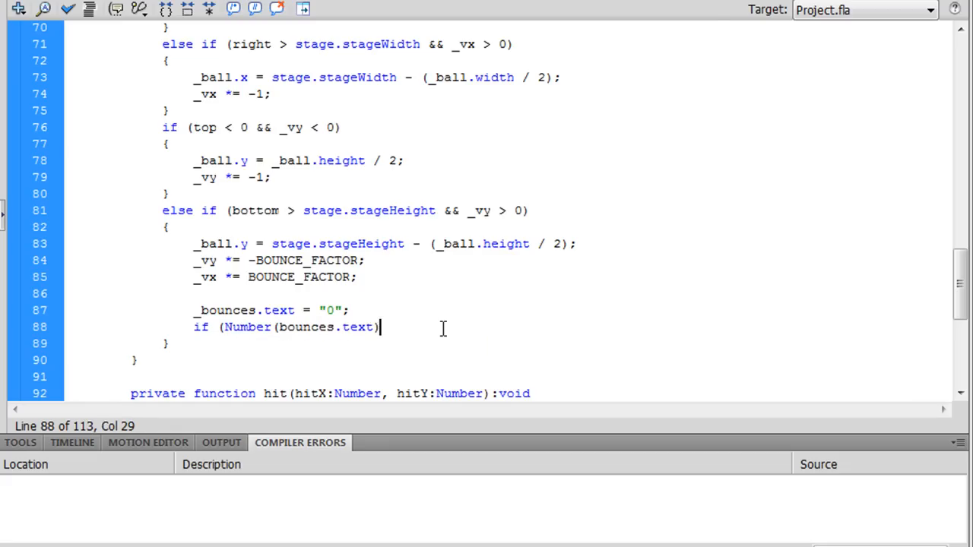
click(277, 327)
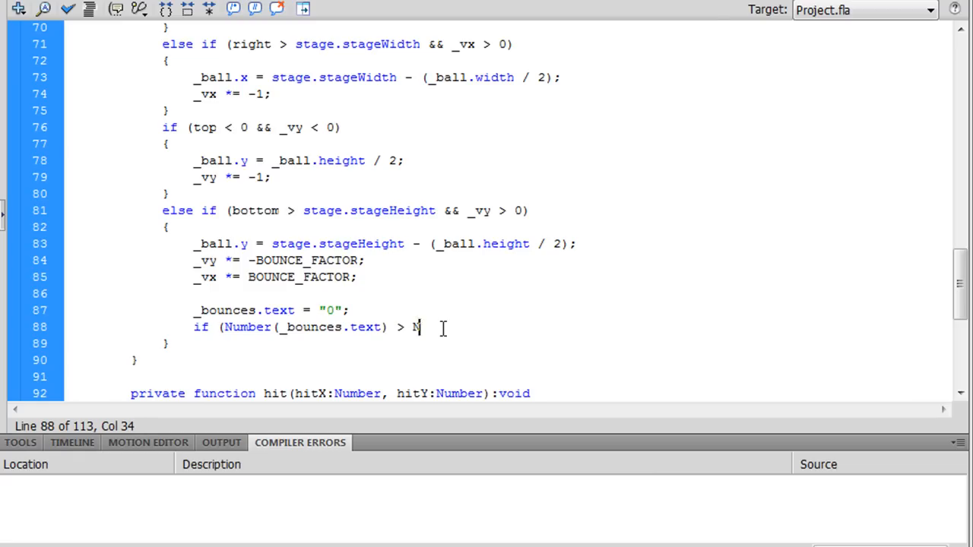
text(umber()
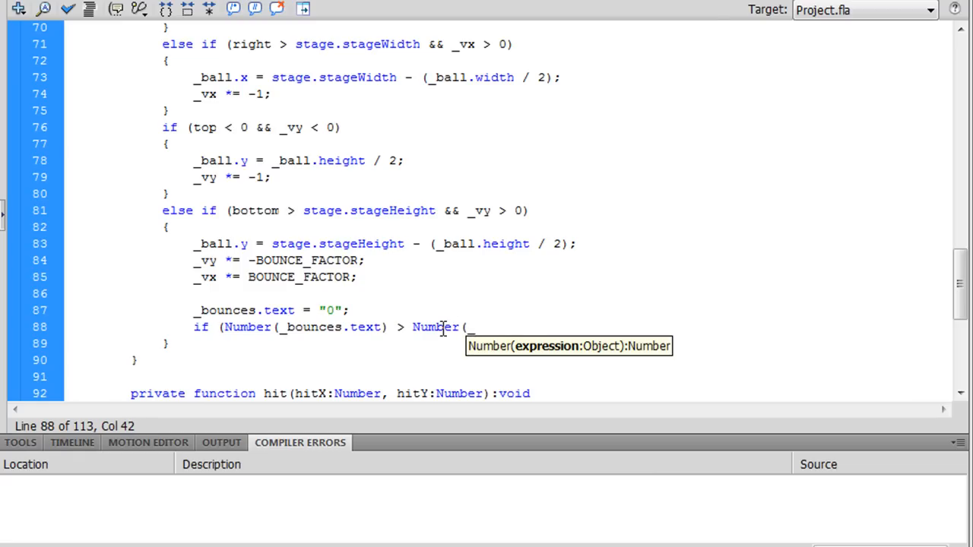
text(_highscore.text)))
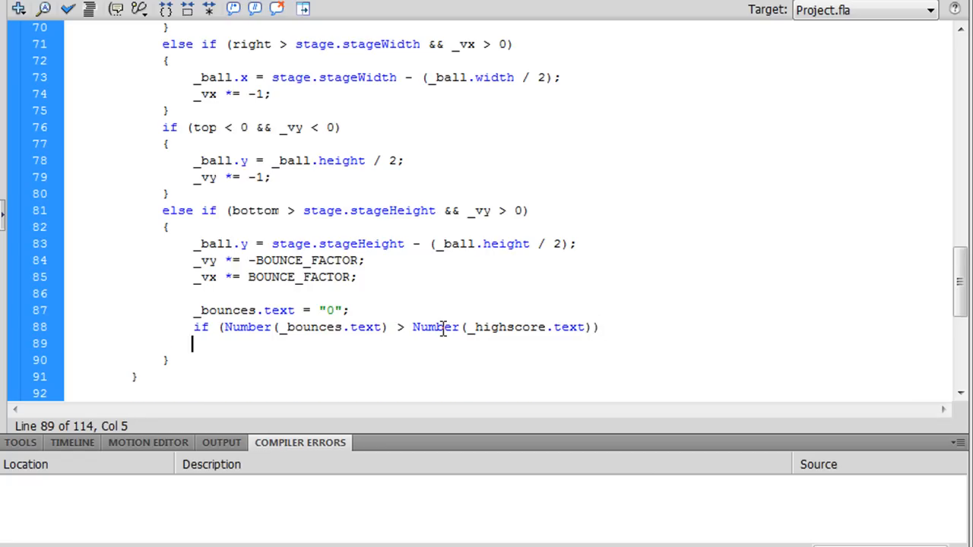
Inside the if, assign _highscore.text = _bounces.text
text({)
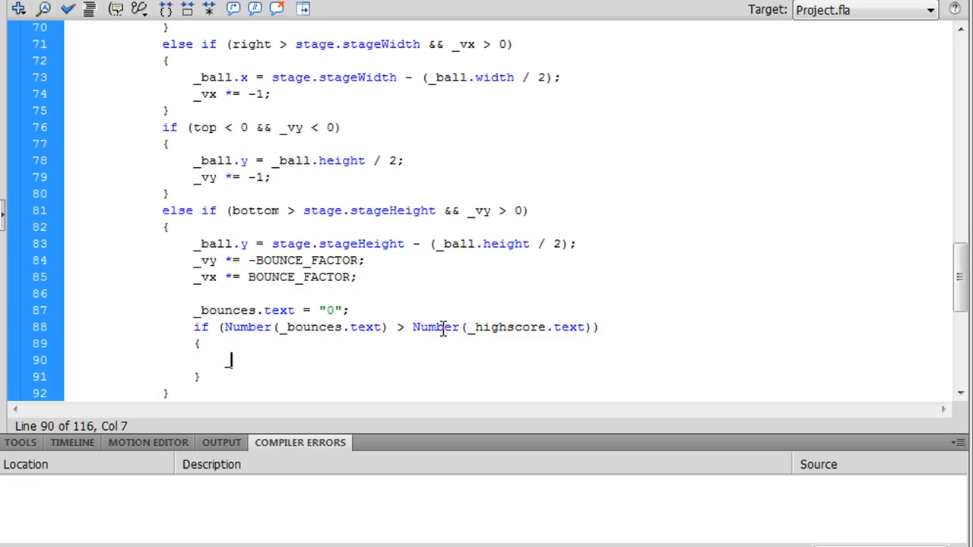
text(_highscore.text)
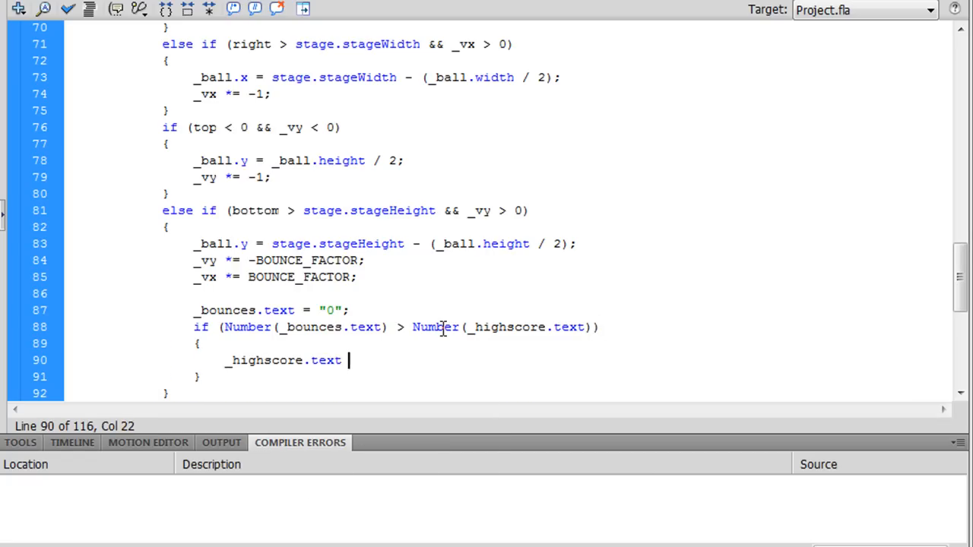
text(= _bo)
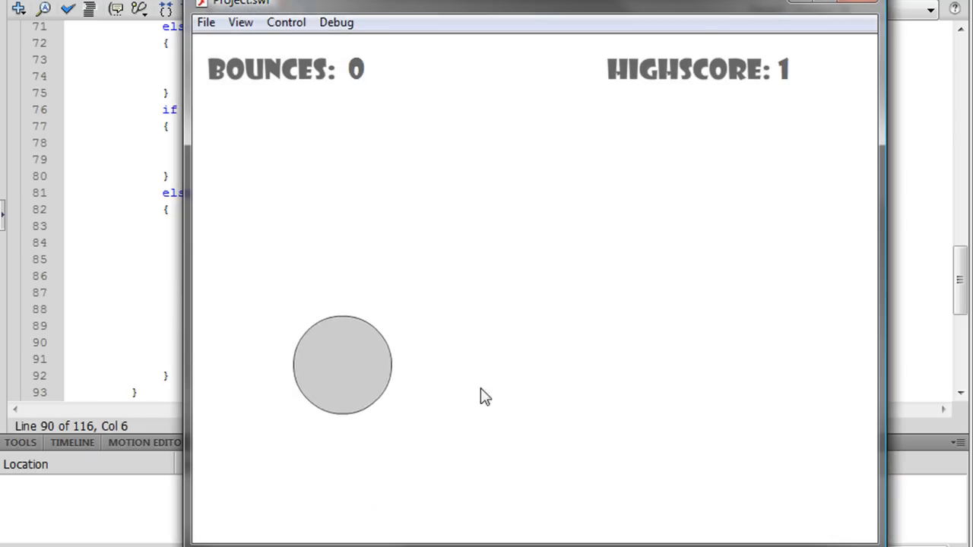
Play-test by clicking the ball until the high score reaches 6, then close Project.swf
click(623, 365)
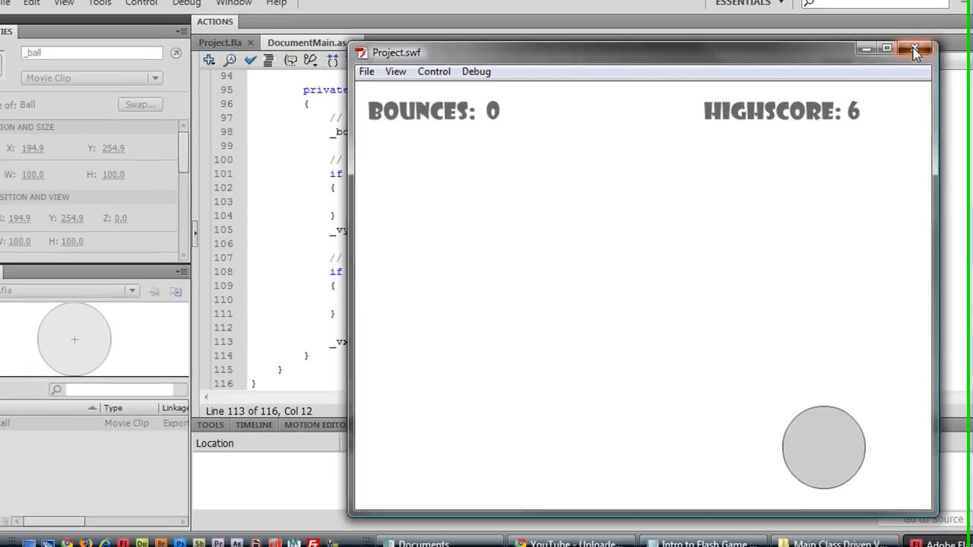
click(917, 52)
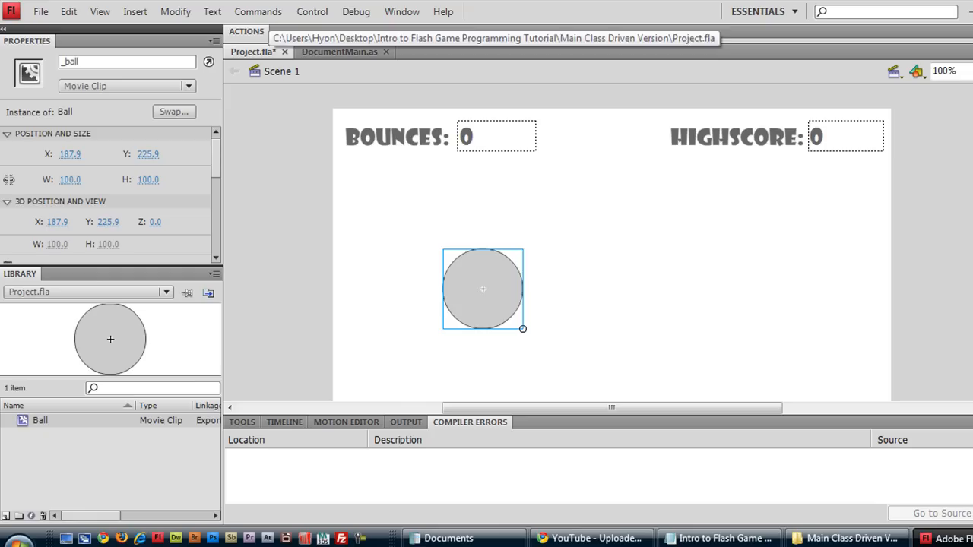
mouse_move(136, 12)
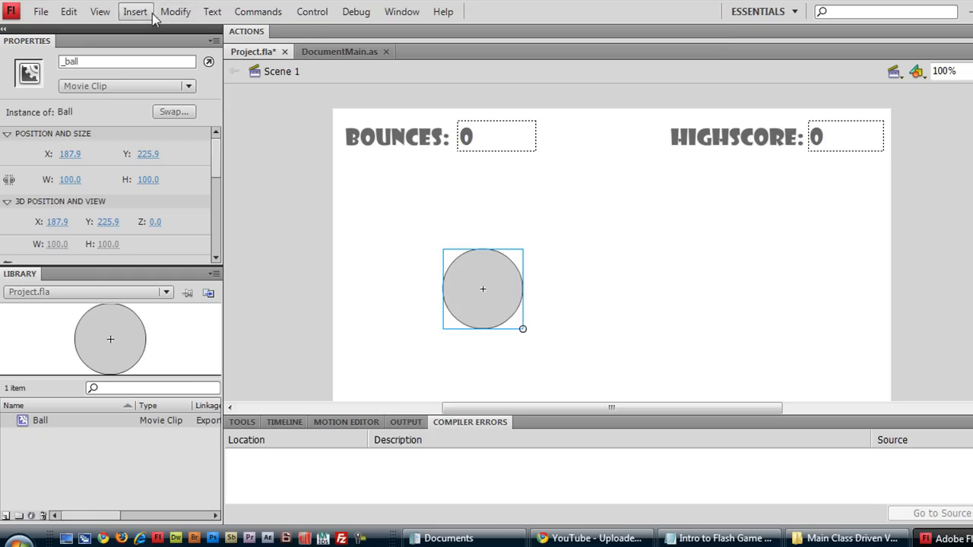
On the stage use Arrange > Send to Back so the ball sits behind the score text
click(401, 13)
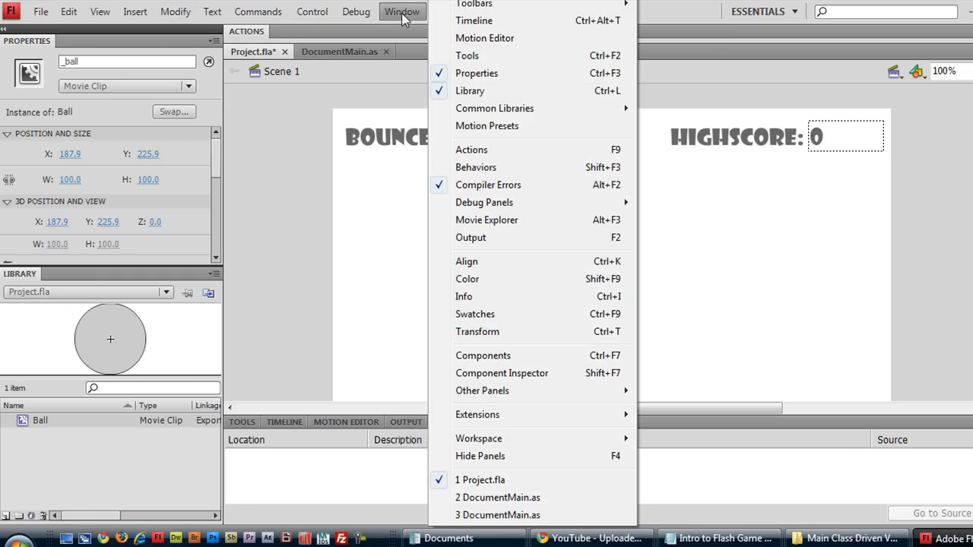
click(100, 12)
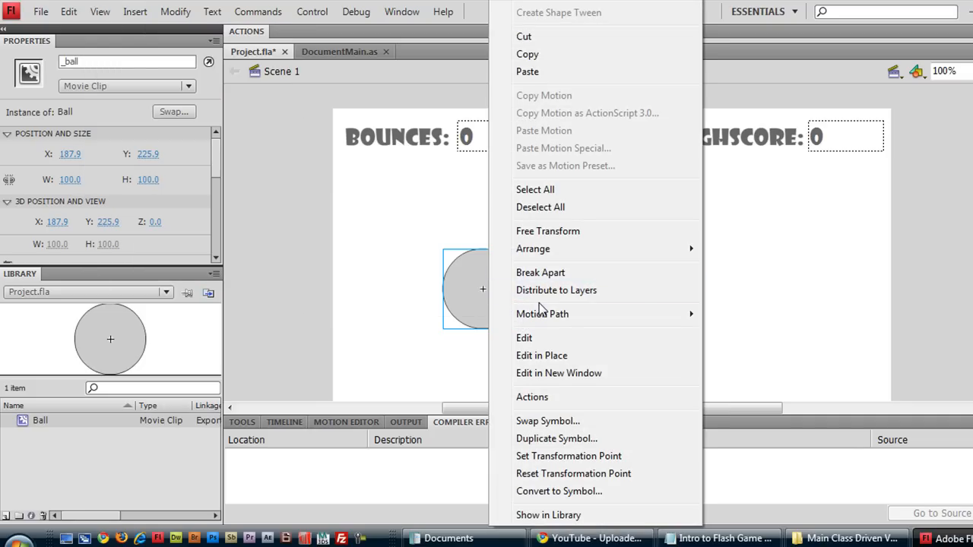
mouse_move(532, 249)
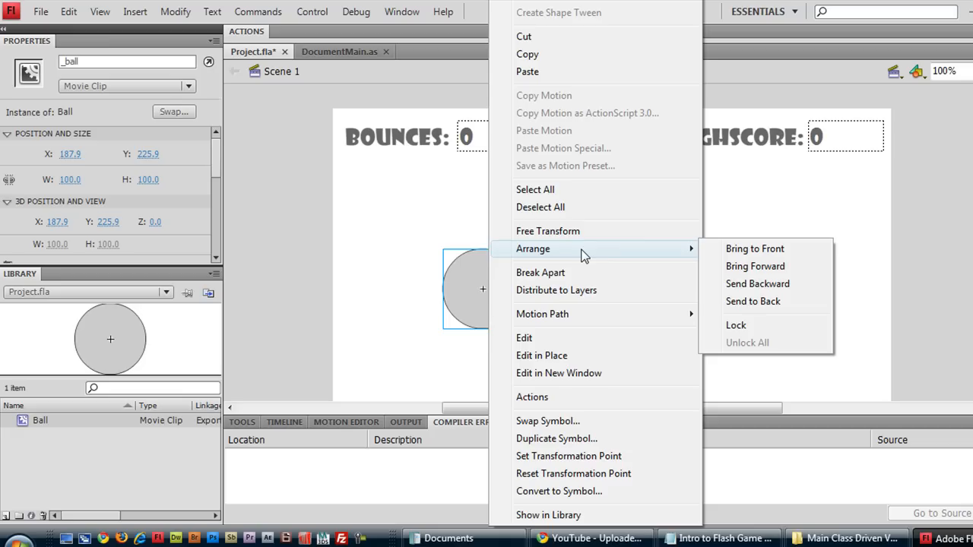
mouse_move(766, 249)
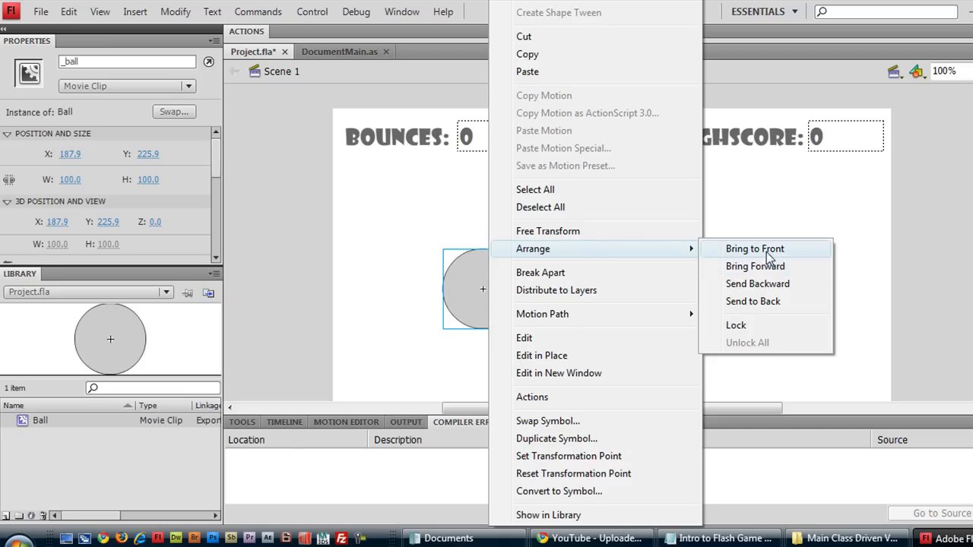
click(754, 250)
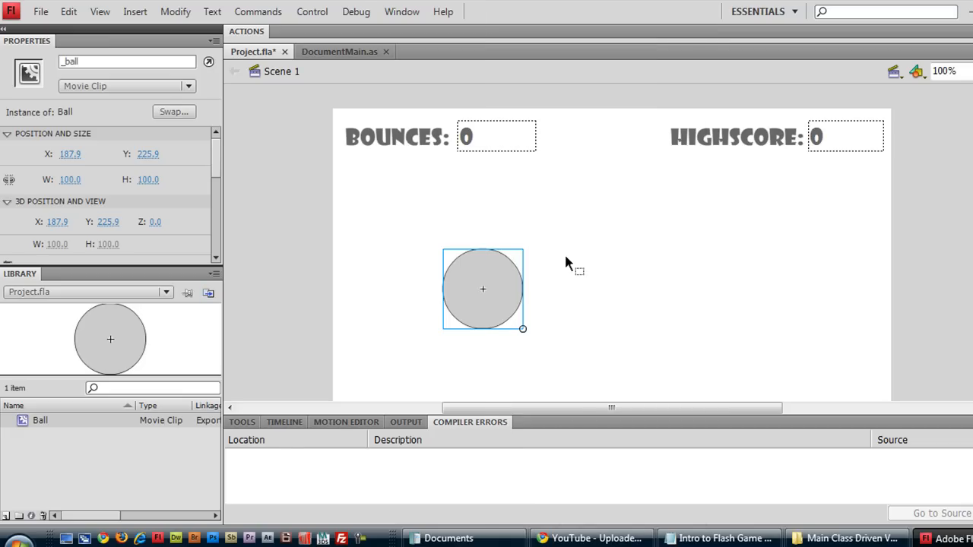
right_click(483, 289)
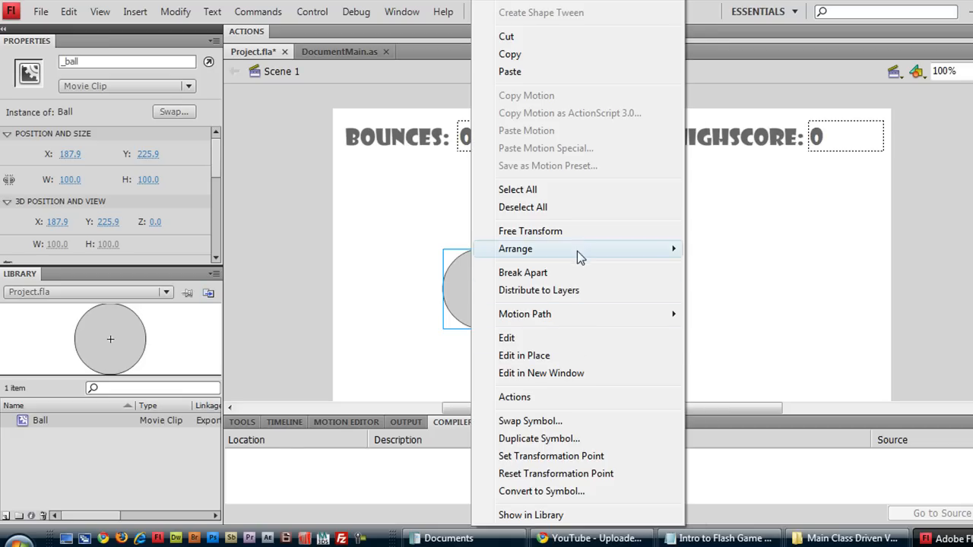
mouse_move(516, 250)
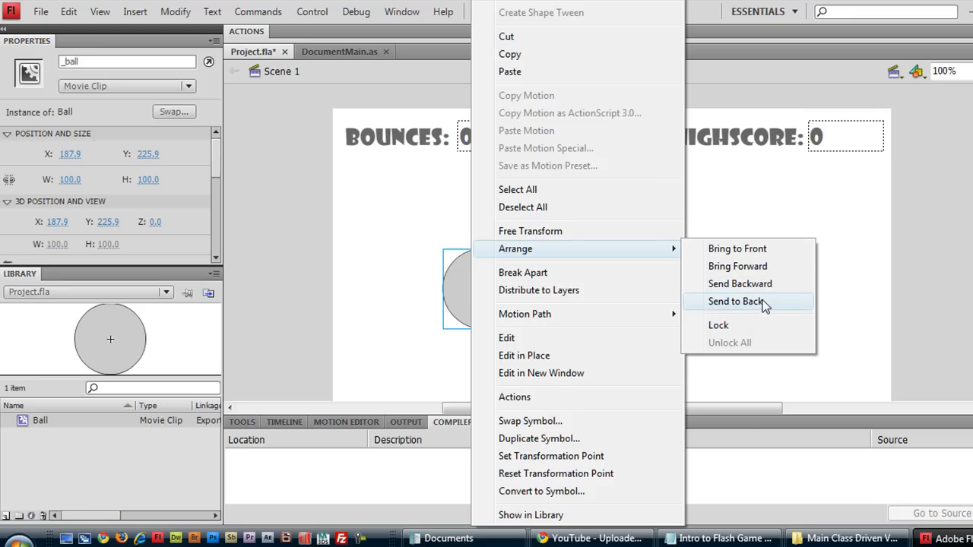
click(736, 301)
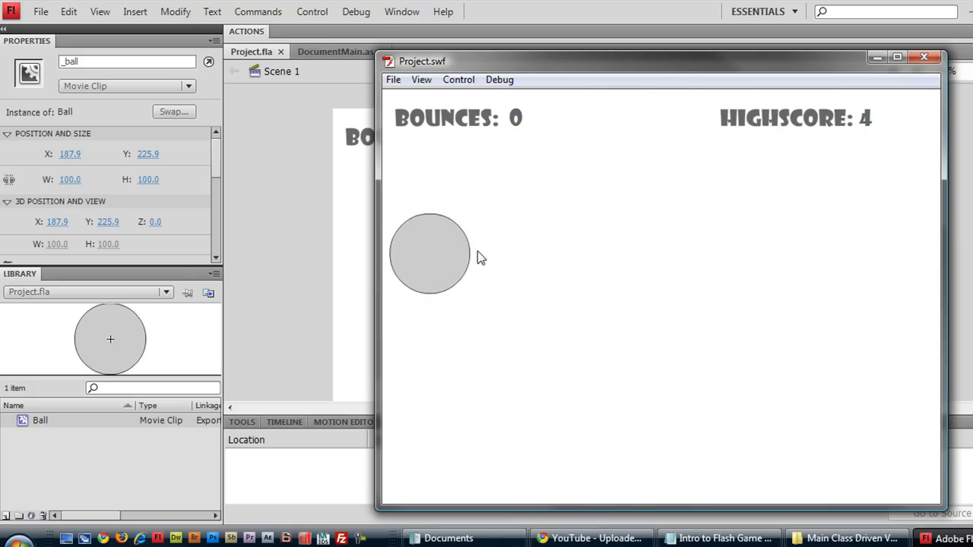
Close the Project.swf preview and return to the DocumentMain.as code tab
click(925, 58)
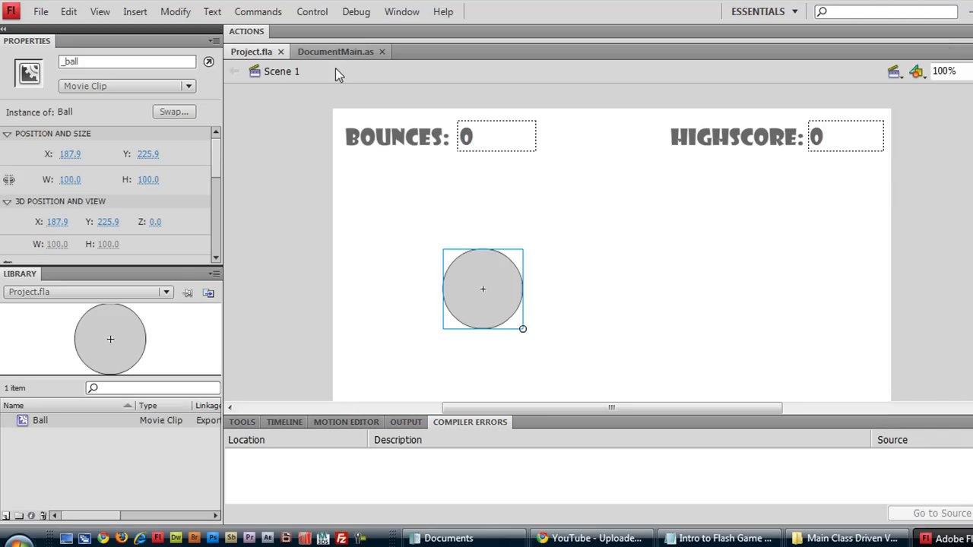
click(334, 52)
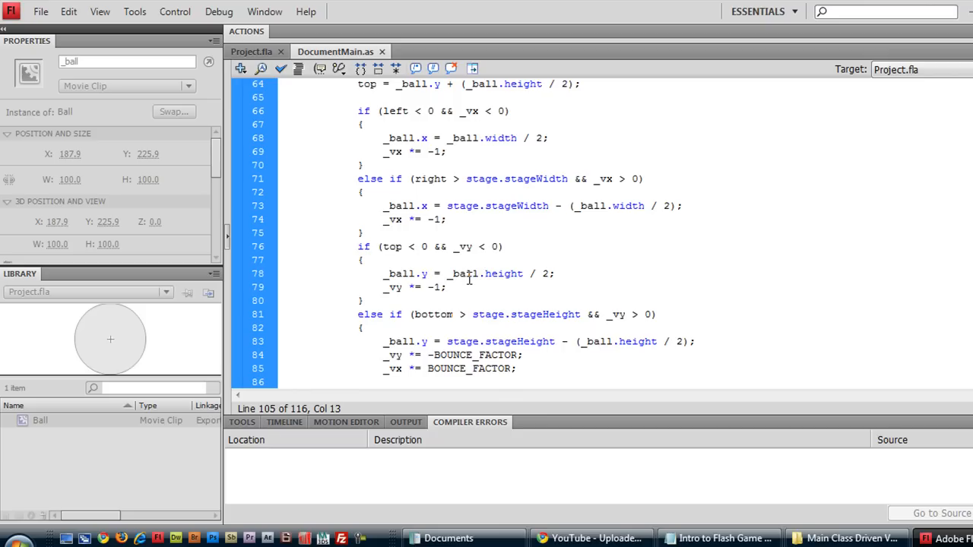
mouse_move(398, 251)
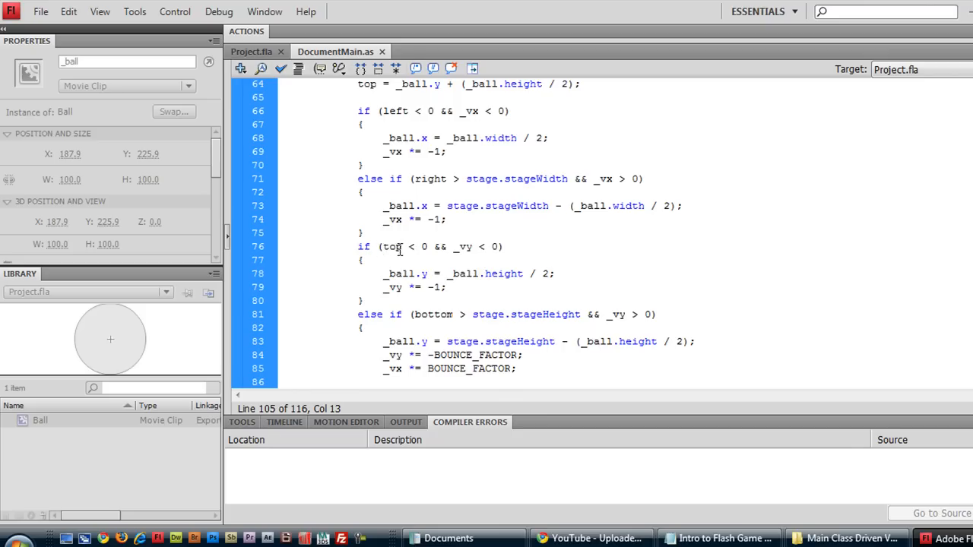
mouse_move(463, 245)
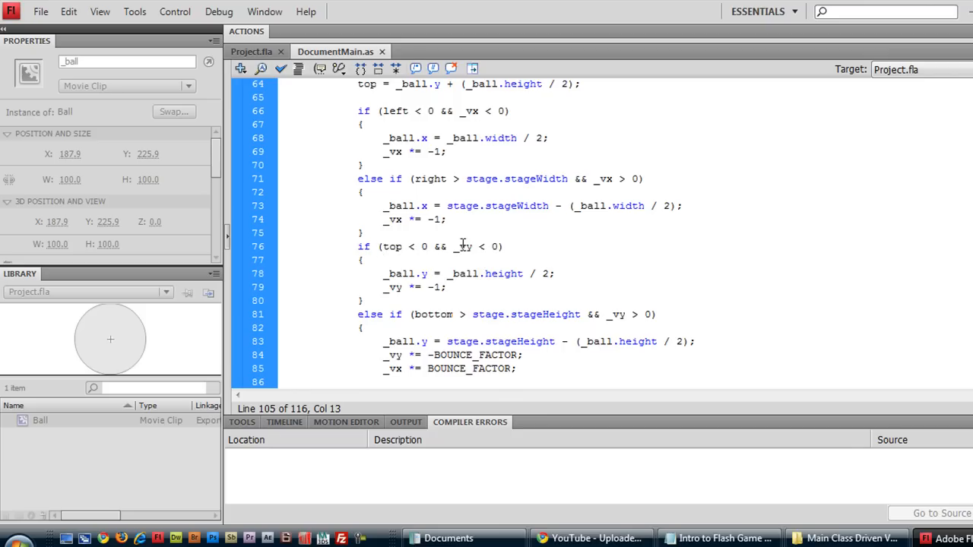